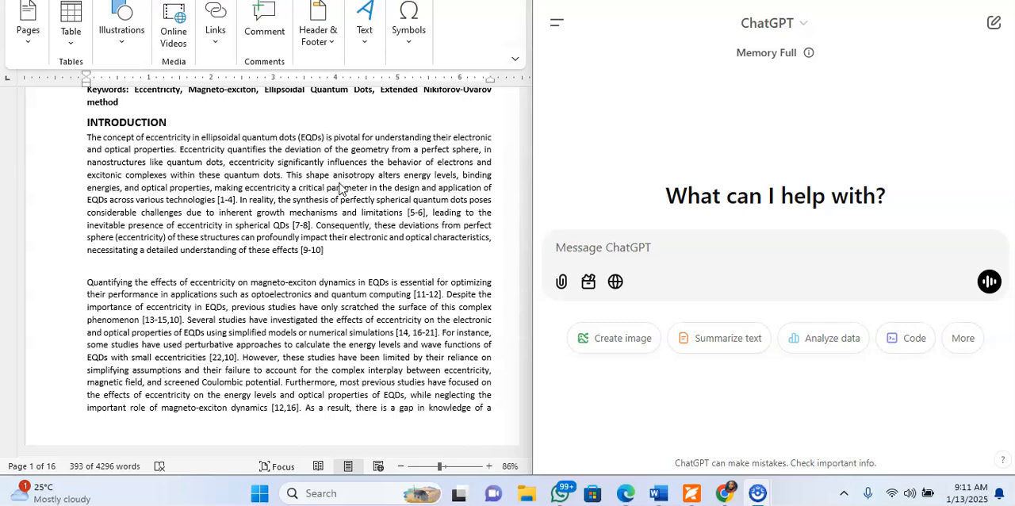
{"action": "mouse_move", "coordinate": [565, 174]}
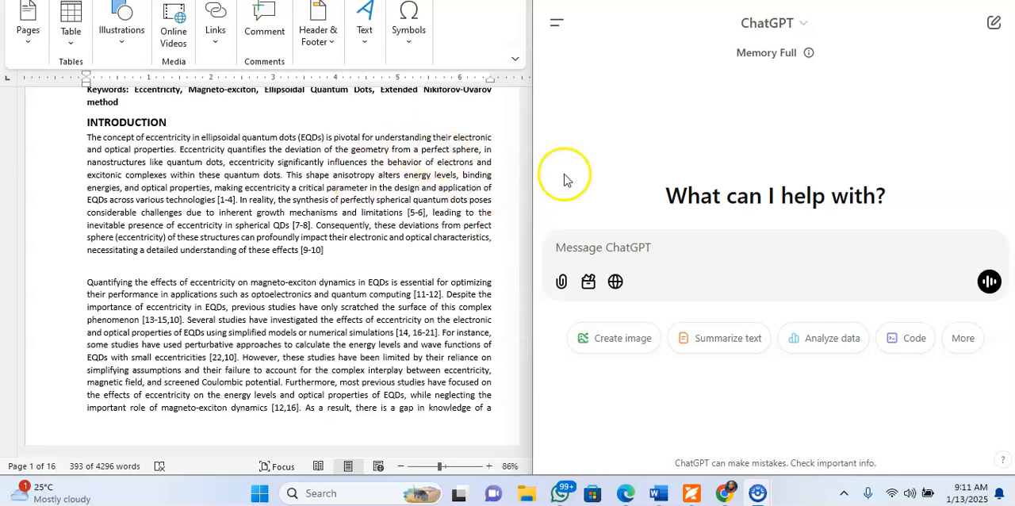
{"action": "mouse_move", "coordinate": [599, 197]}
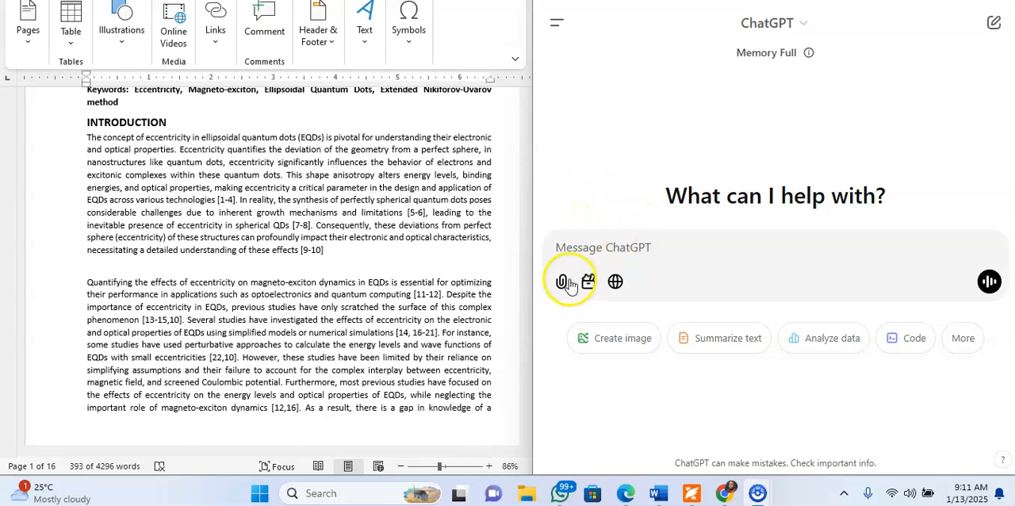
- Attach the file Eccentricity edit.docx to a new ChatGPT message from the computer
{"action": "left_click", "coordinate": [562, 282]}
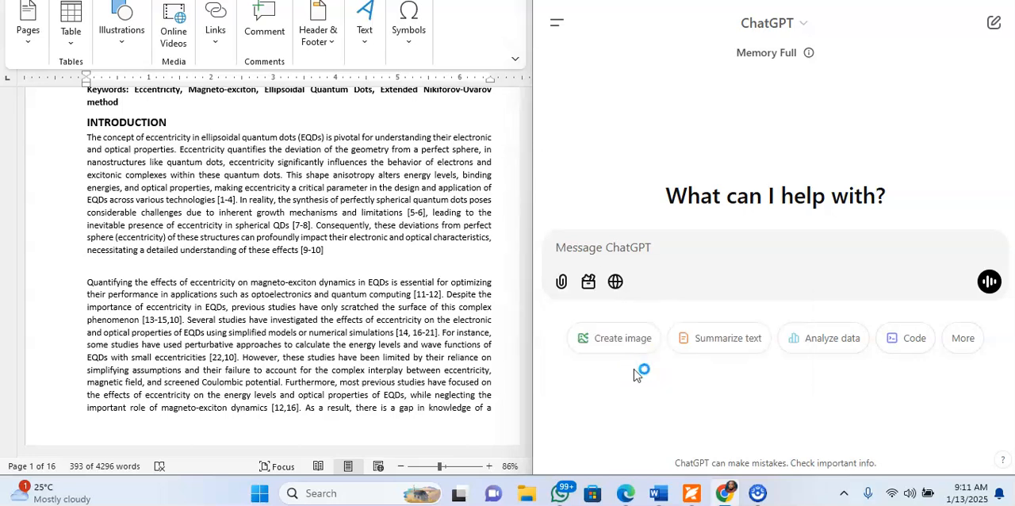
{"action": "left_click", "coordinate": [561, 283]}
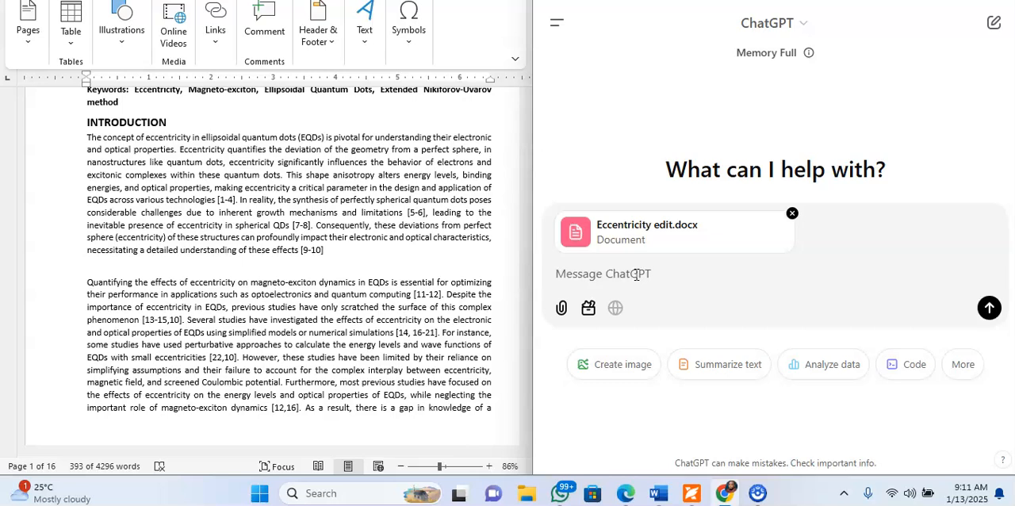
- Write the prompt "Edit and paraphrase the Introduction of this attached research paper."
{"action": "type", "text": "Re"}
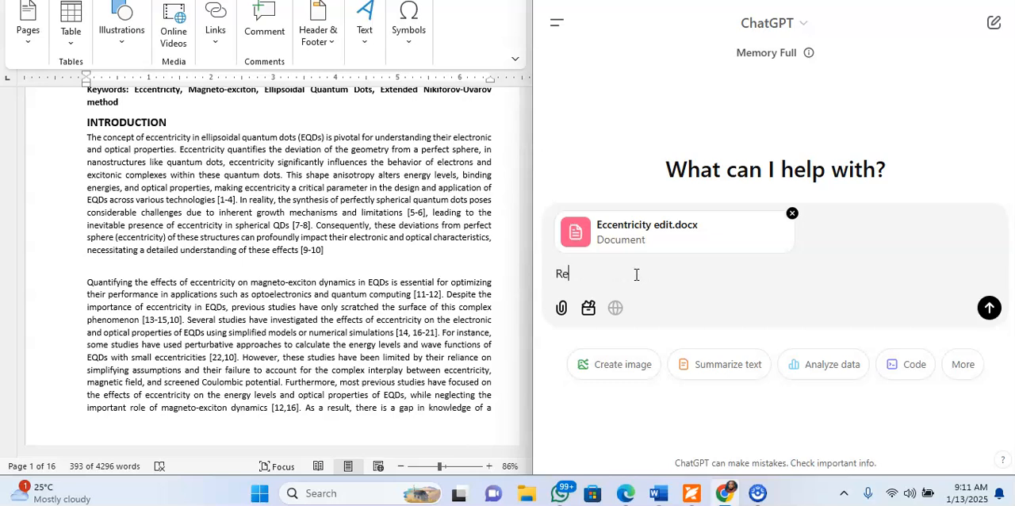
{"action": "type", "text": "Edit and para"}
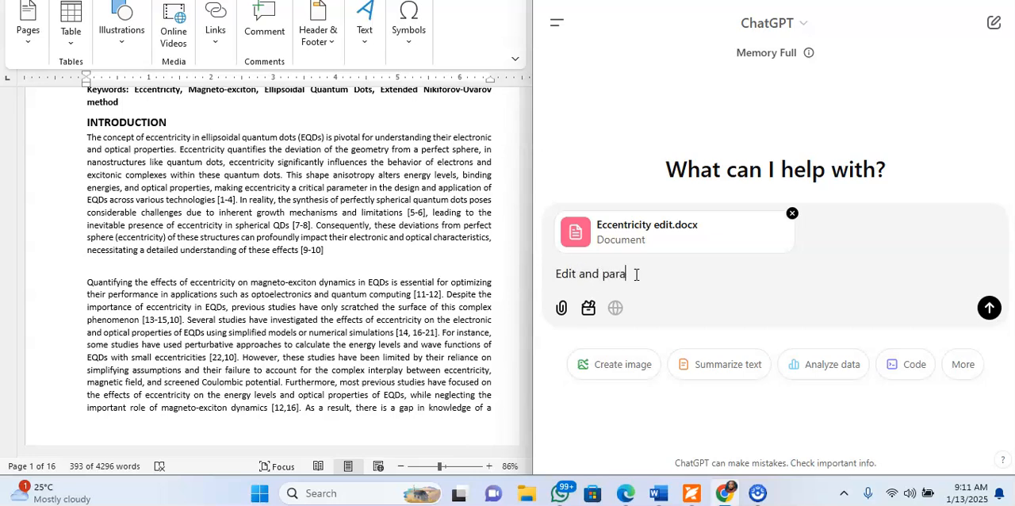
{"action": "type", "text": "h"}
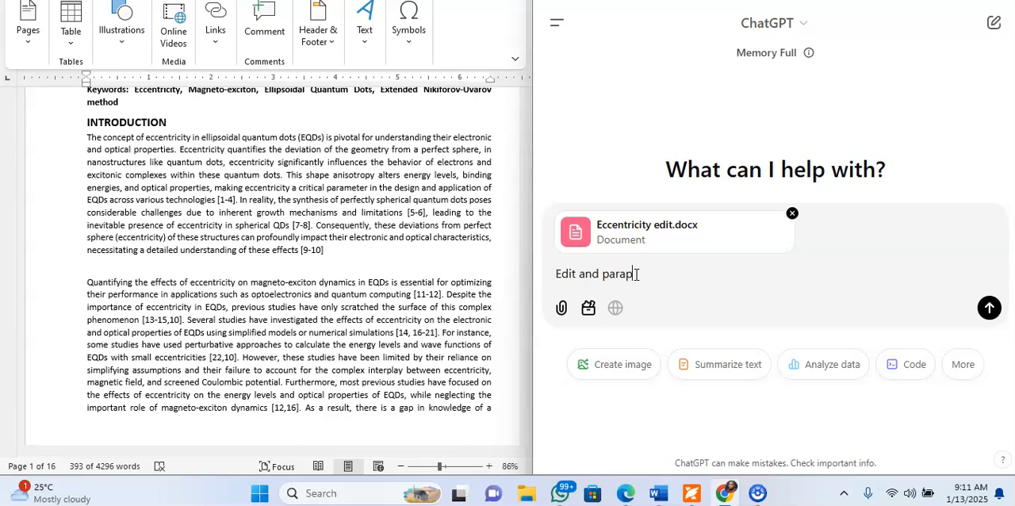
{"action": "type", "text": "hrase"}
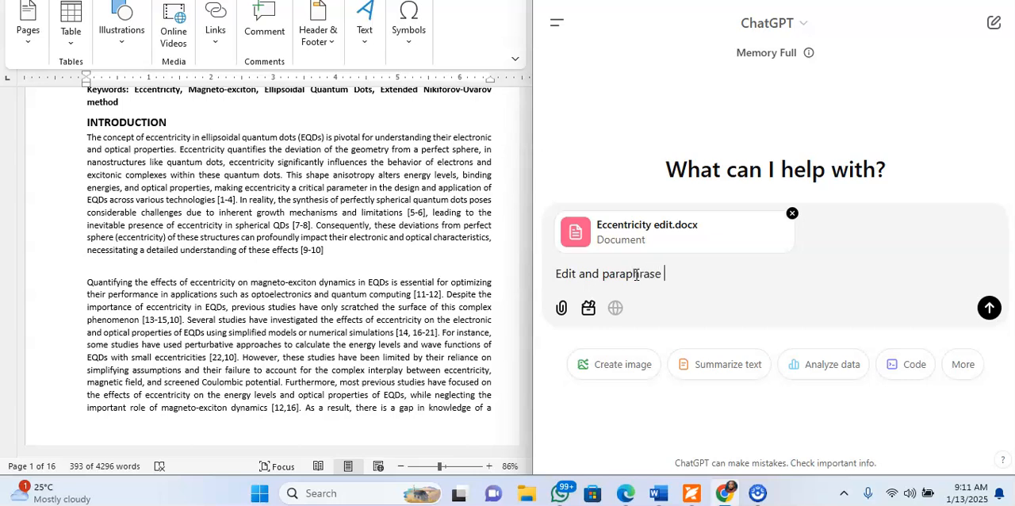
{"action": "type", "text": "the Introduction of th"}
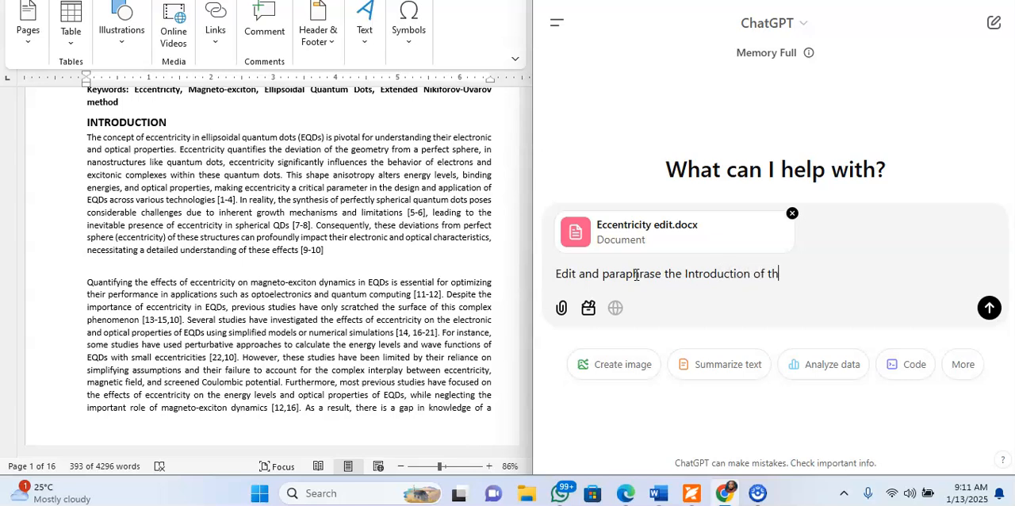
{"action": "type", "text": "is"}
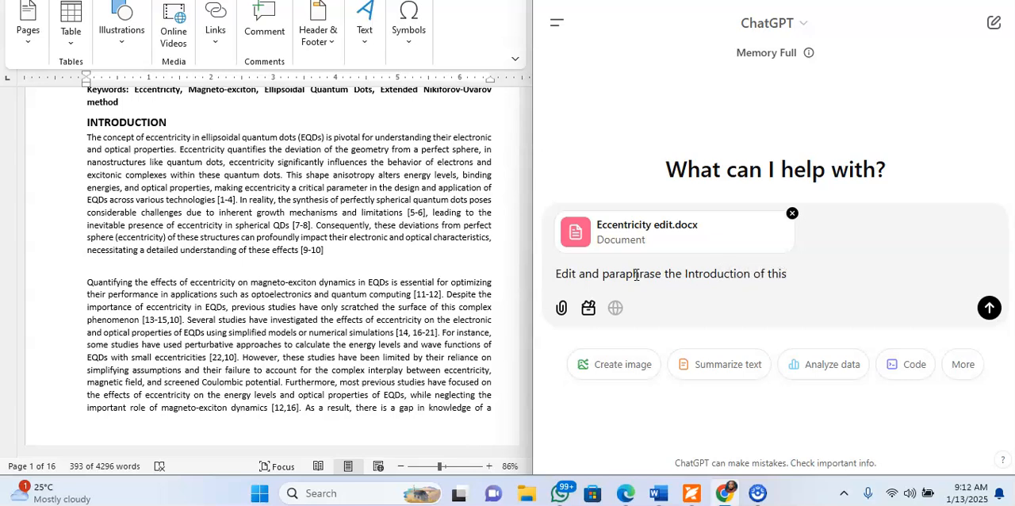
{"action": "type", "text": "attached"}
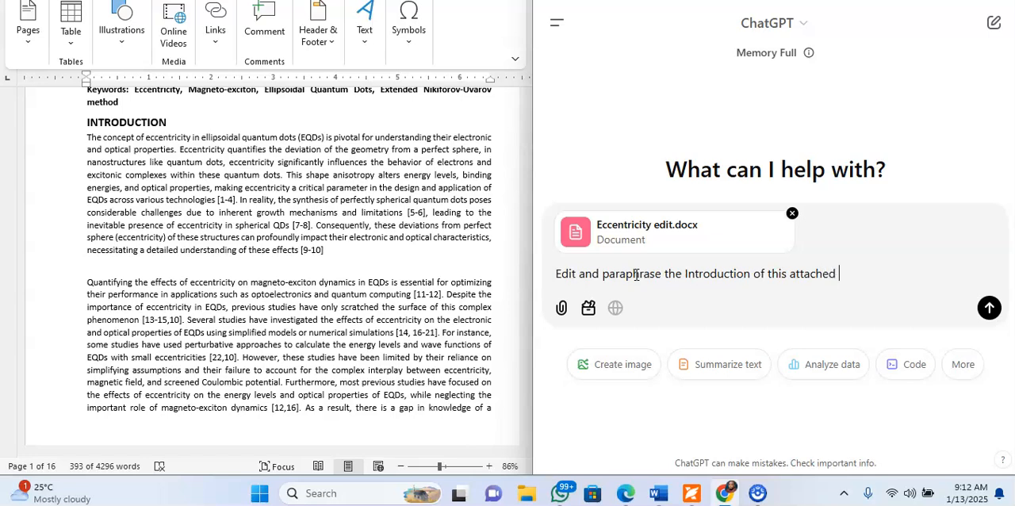
{"action": "type", "text": "research paper."}
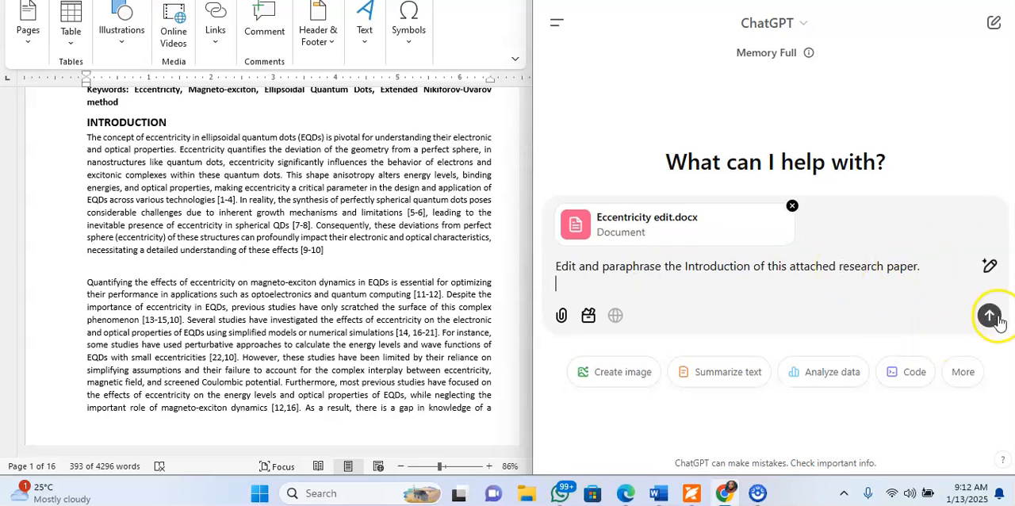
- Send the paraphrasing request and read through the generated paraphrased Introduction
{"action": "left_click", "coordinate": [990, 315]}
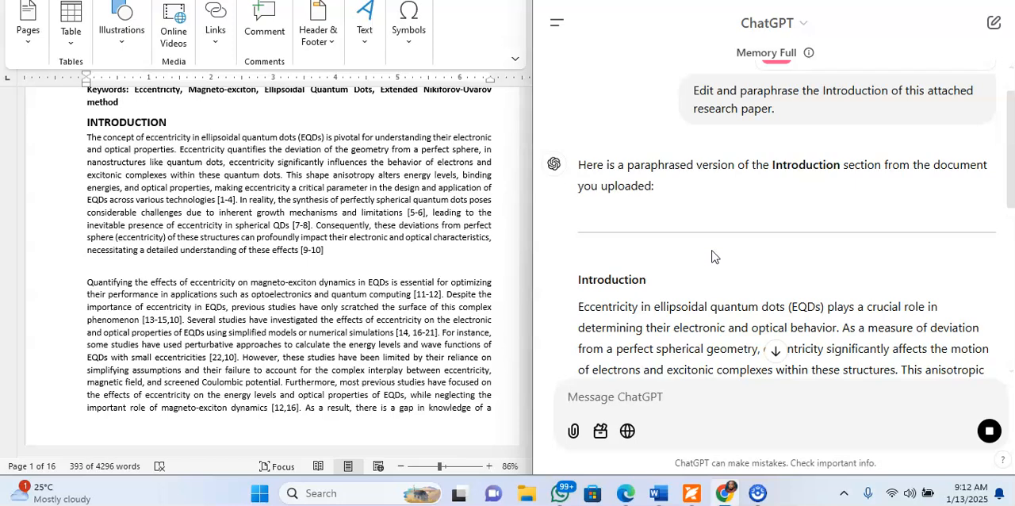
{"action": "scroll", "scroll_direction": "down", "scroll_amount": 3}
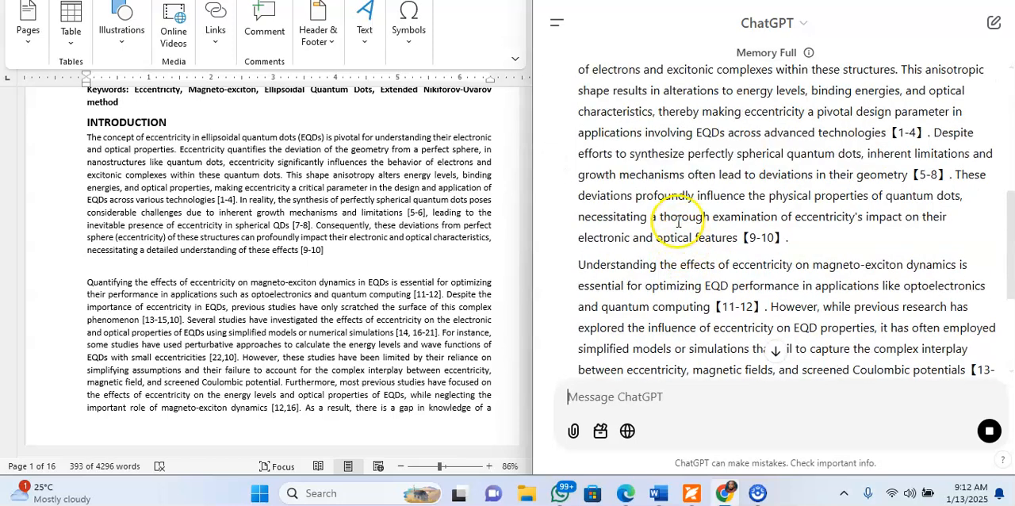
{"action": "scroll", "scroll_direction": "down", "scroll_amount": 3}
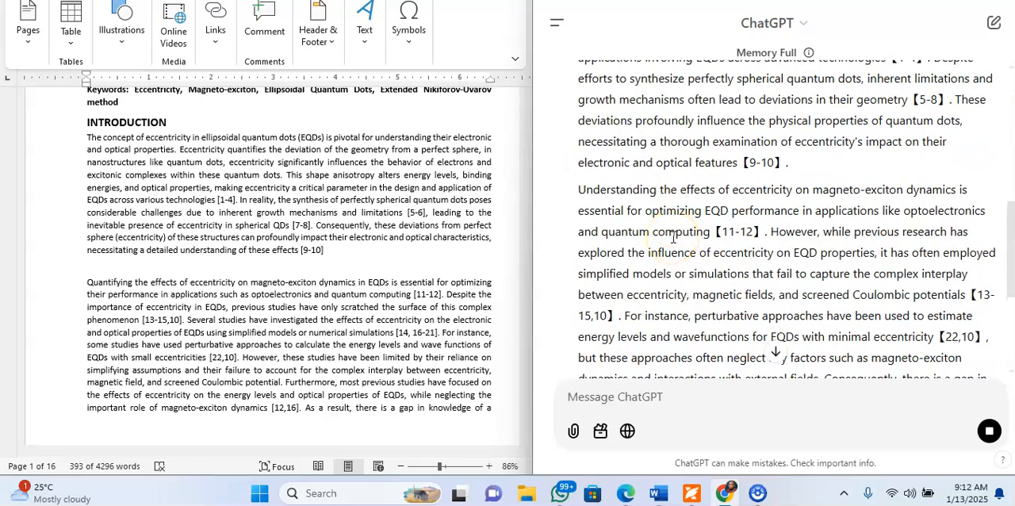
{"action": "left_click", "coordinate": [990, 432]}
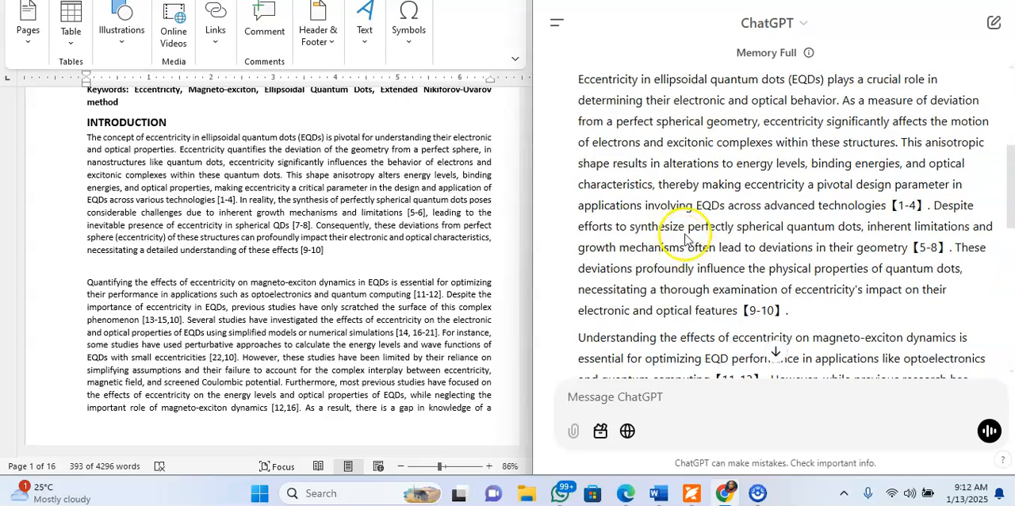
{"action": "mouse_move", "coordinate": [713, 225]}
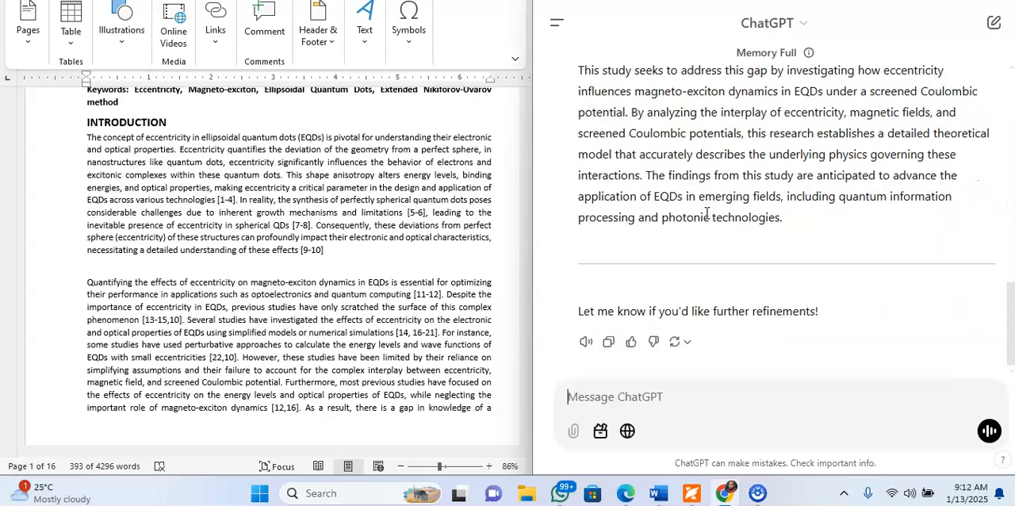
{"action": "mouse_move", "coordinate": [708, 210]}
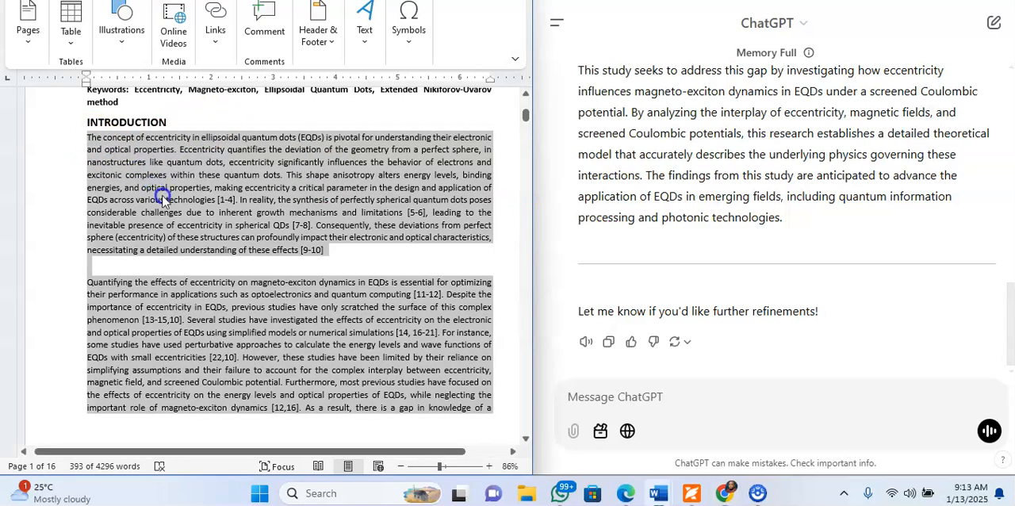
- Switch the new ChatGPT message to Canvas mode for the pasted Introduction text
{"action": "scroll", "scroll_direction": "down", "scroll_amount": 3}
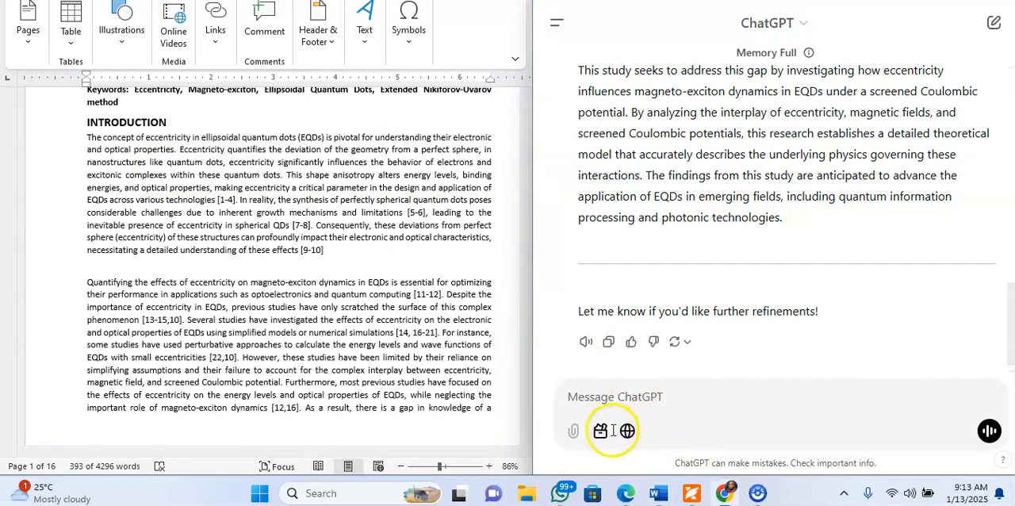
{"action": "left_click", "coordinate": [600, 432]}
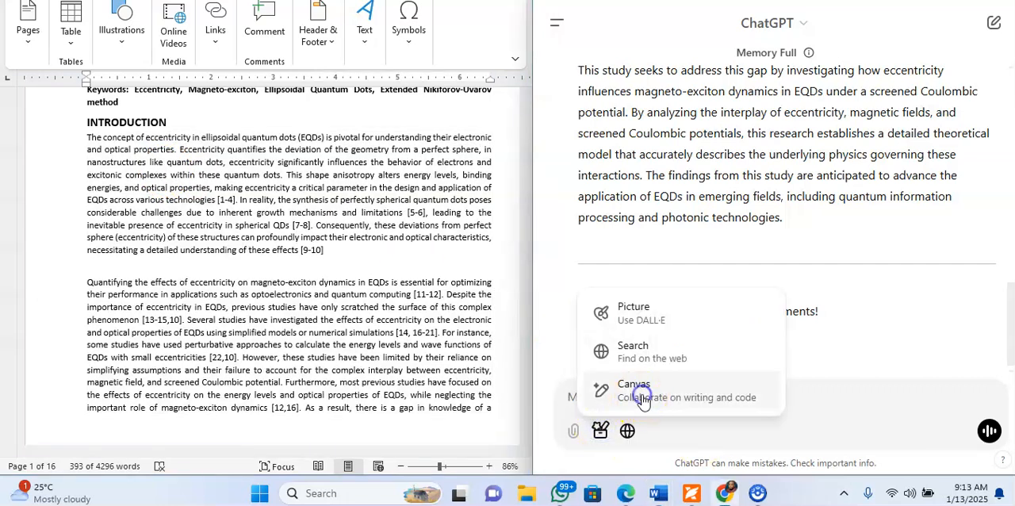
{"action": "left_click", "coordinate": [634, 390]}
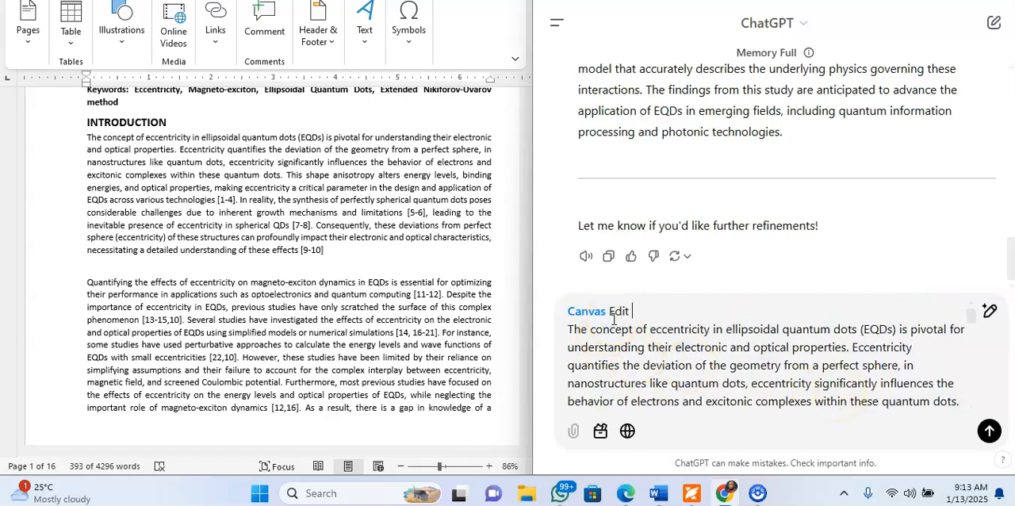
- Write "Edit and replace grammatical or punctuation errors on this" above the pasted paragraph
{"action": "type", "text": "and"}
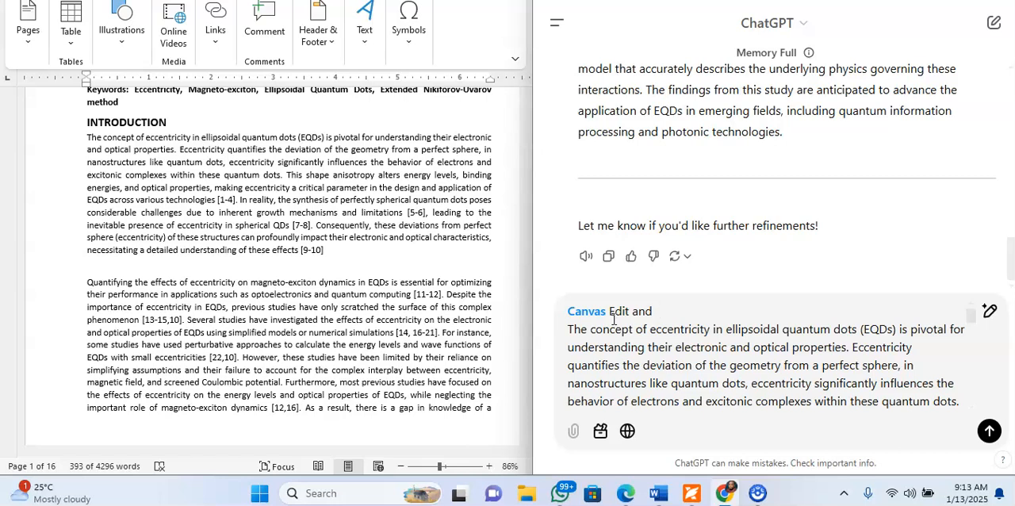
{"action": "type", "text": "repl"}
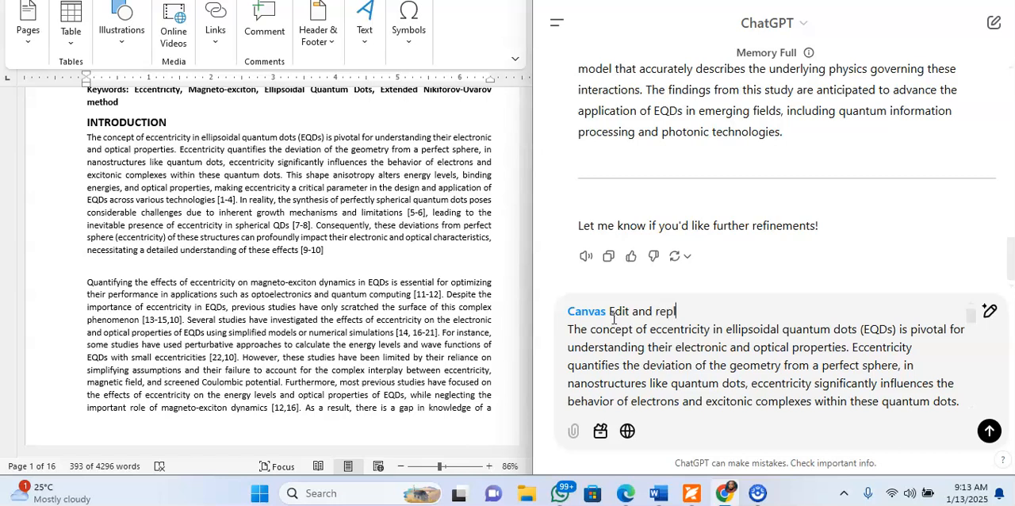
{"action": "type", "text": "grammatical or punc"}
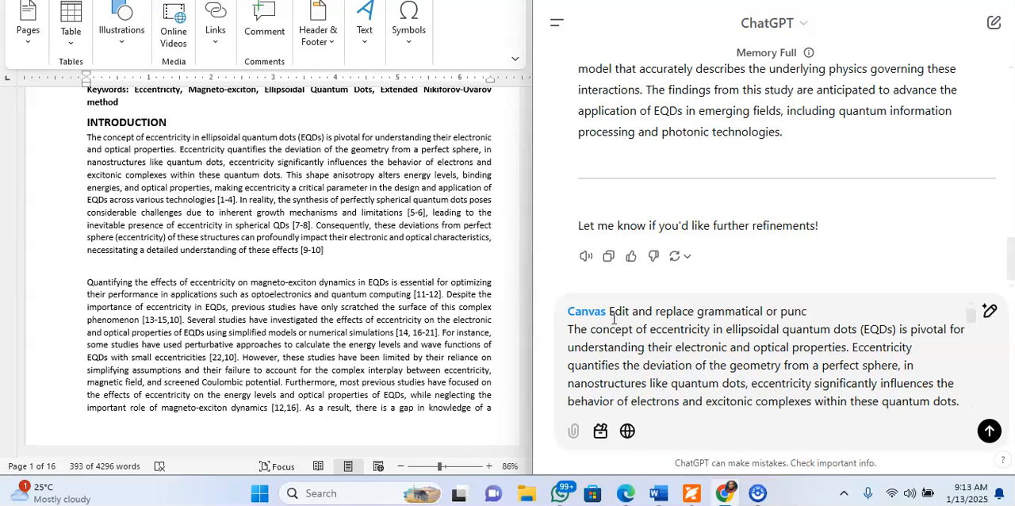
{"action": "type", "text": "tuation errors"}
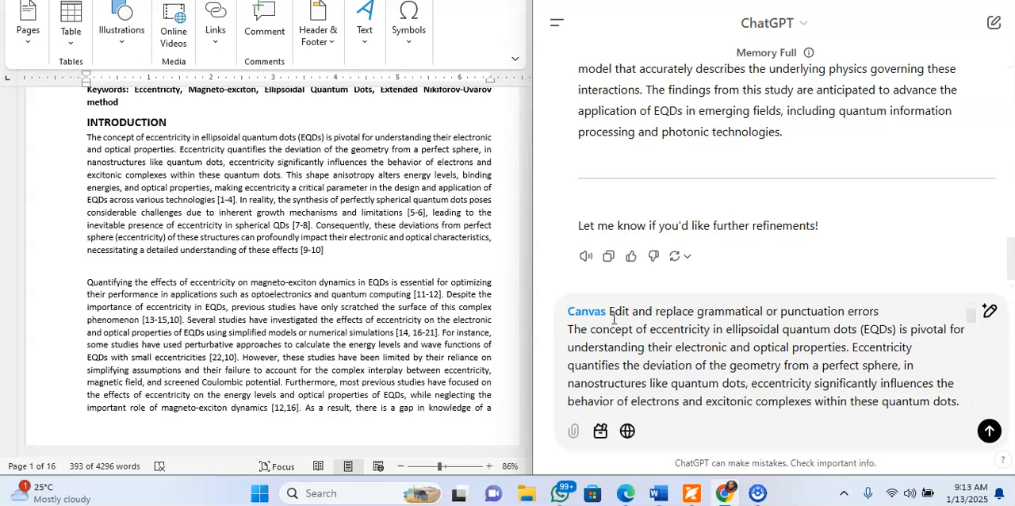
{"action": "type", "text": "on t"}
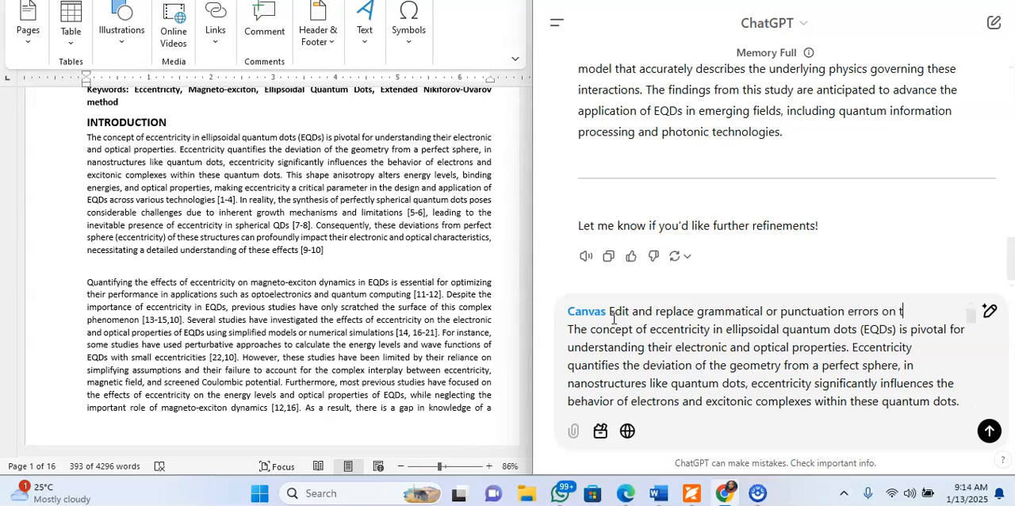
{"action": "type", "text": "his"}
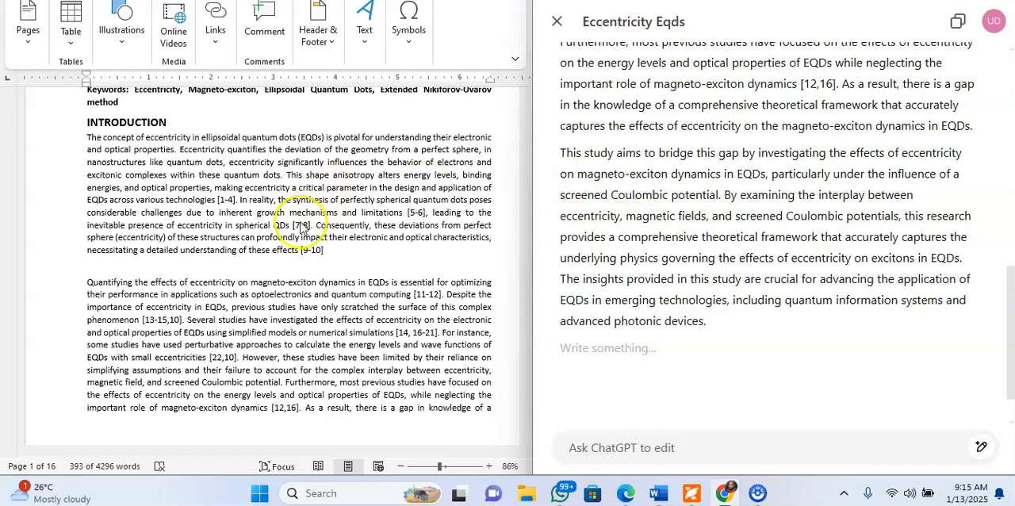
{"action": "mouse_move", "coordinate": [304, 205]}
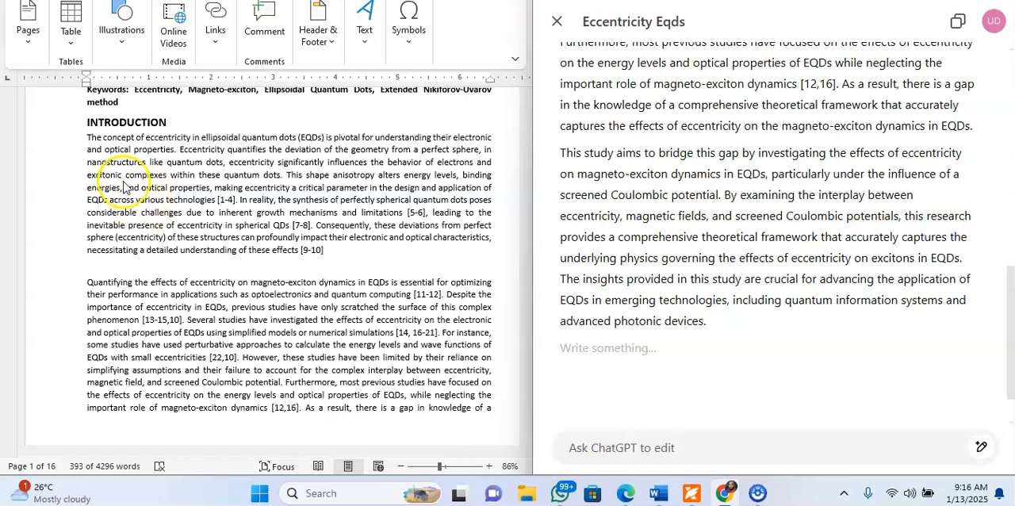
{"action": "mouse_move", "coordinate": [151, 151]}
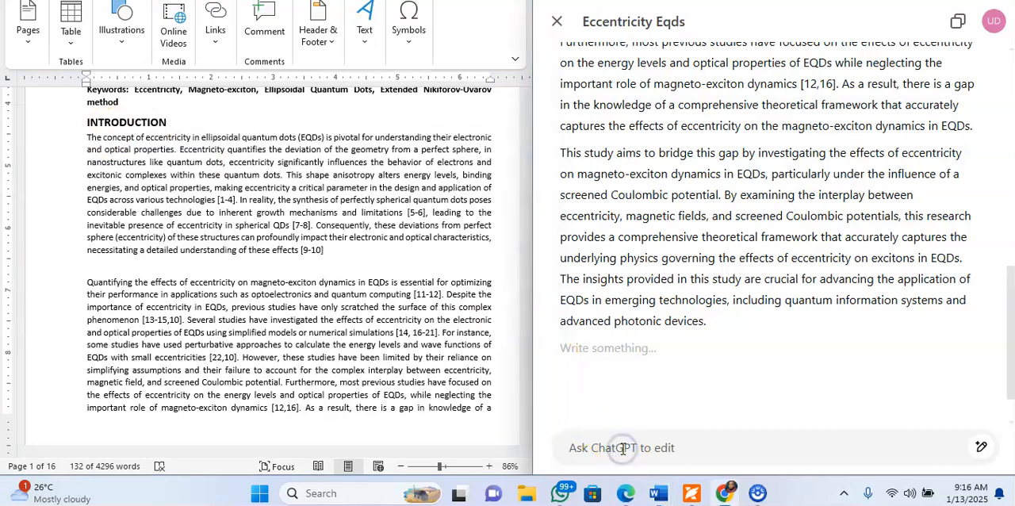
- Paste the introduction and begin asking to point out wrong word use, jargon and punctuation errors
{"action": "type", "text": "Consequently, these deviations from perfect sphere (eccentricity) of these structures can profoundly impact their electronic and optical characteristics, necessitating a detailed understanding of these effects [9-10]"}
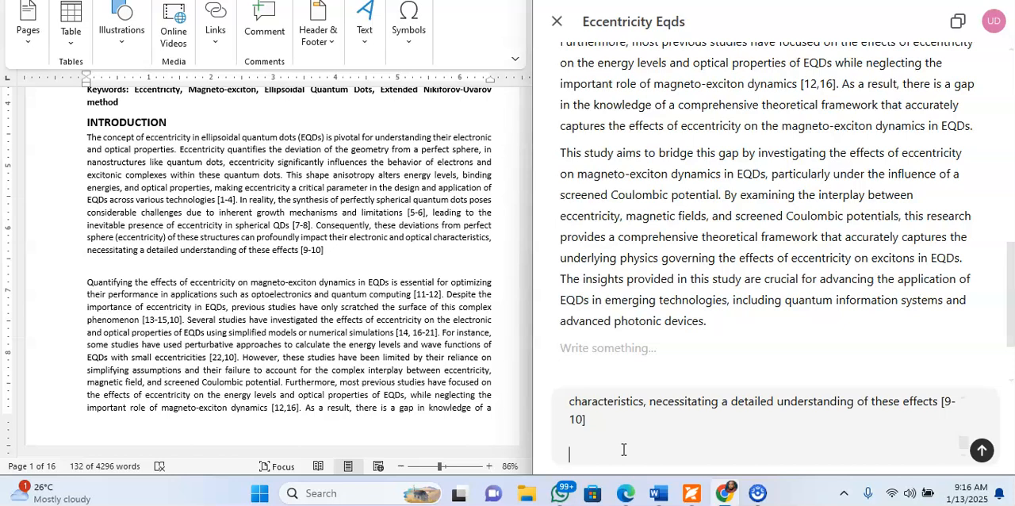
{"action": "type", "text": "p"}
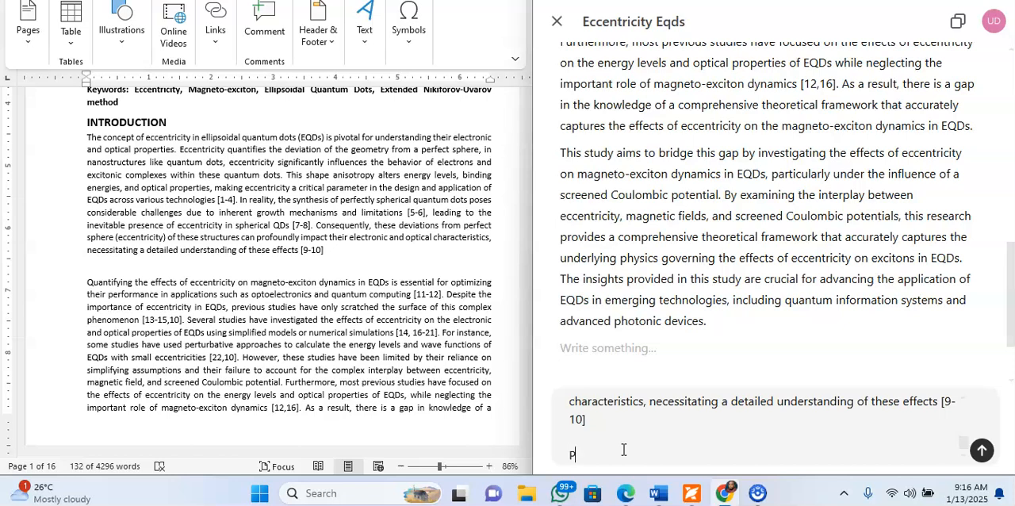
{"action": "type", "text": "oint"}
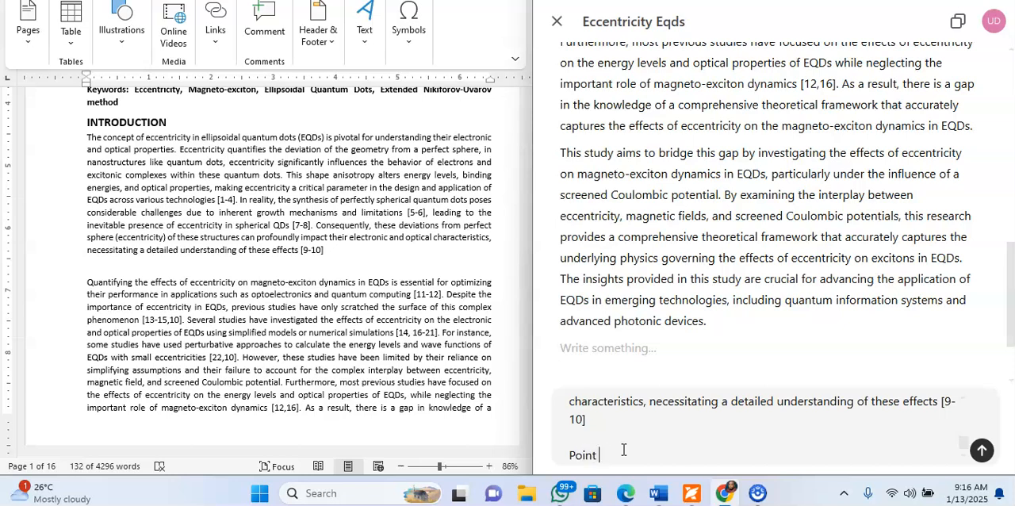
{"action": "type", "text": "out"}
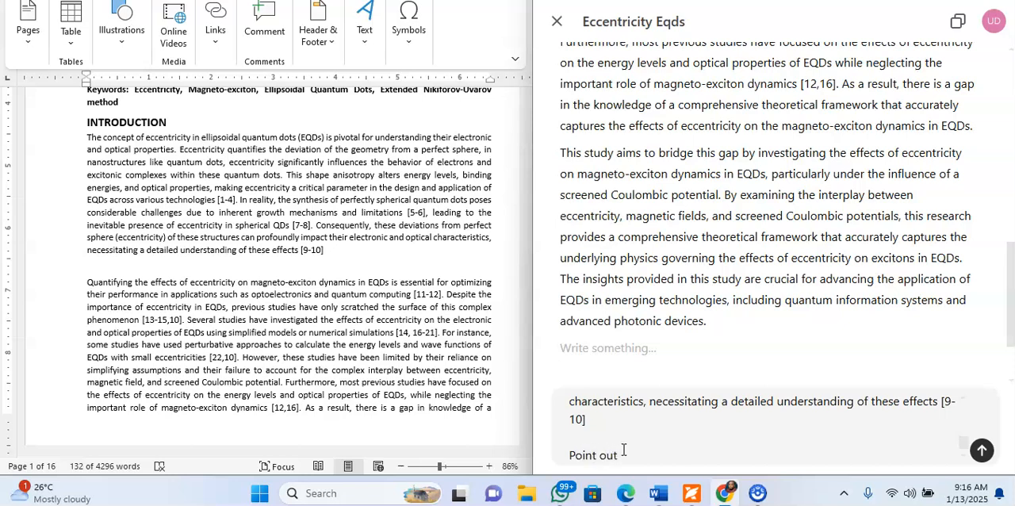
{"action": "type", "text": "wrong use of words, ja"}
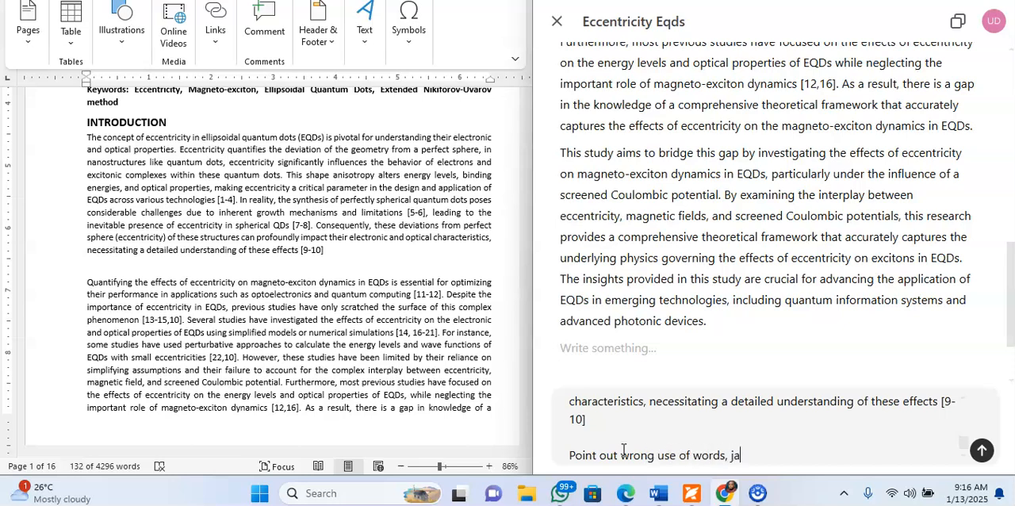
{"action": "type", "text": "rgons, p"}
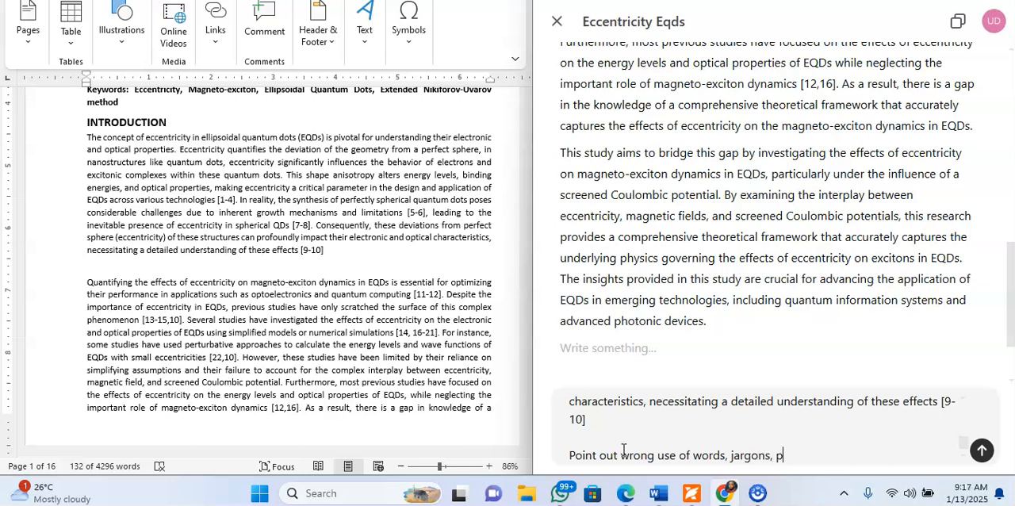
{"action": "type", "text": "unctuation errors, g"}
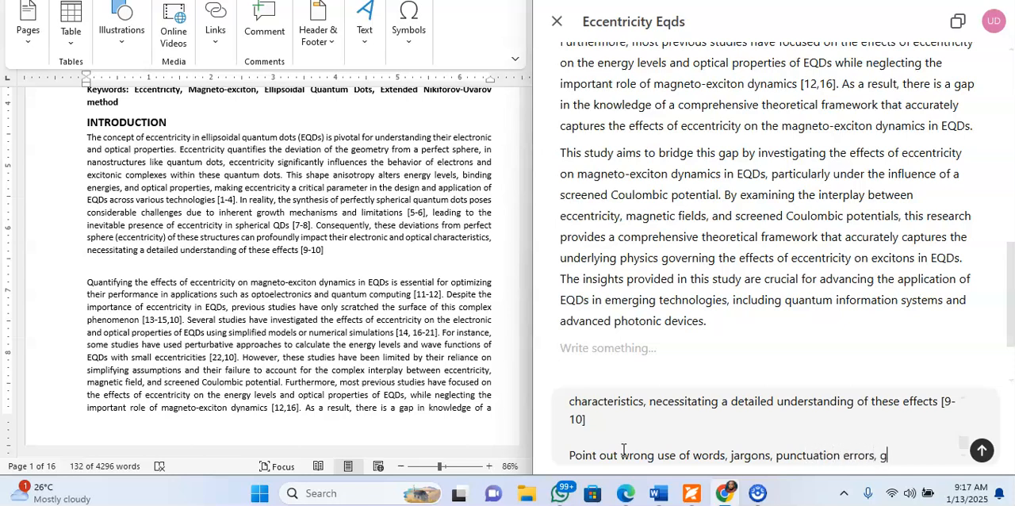
- Finish the request with grammatical errors and poor language choice, then send it
{"action": "type", "text": "ramm"}
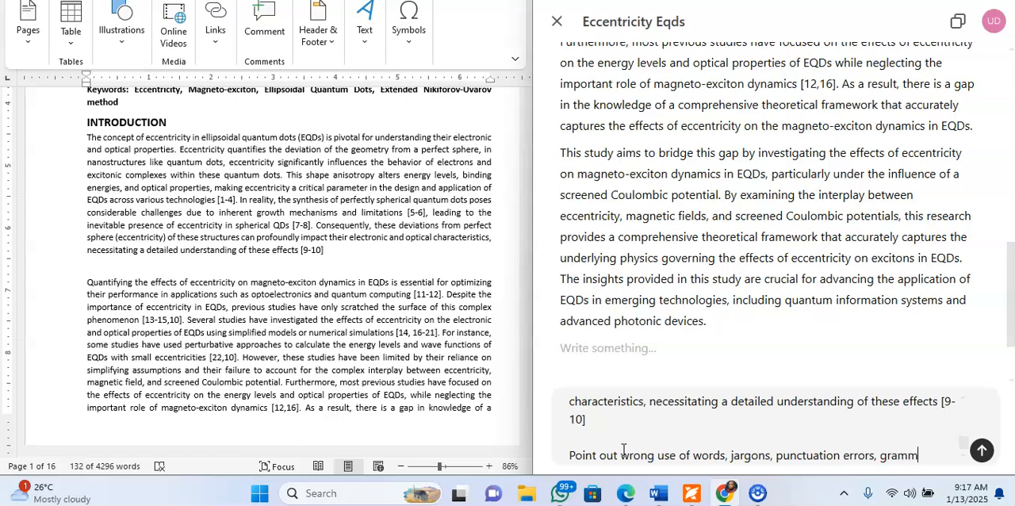
{"action": "type", "text": "atical errors"}
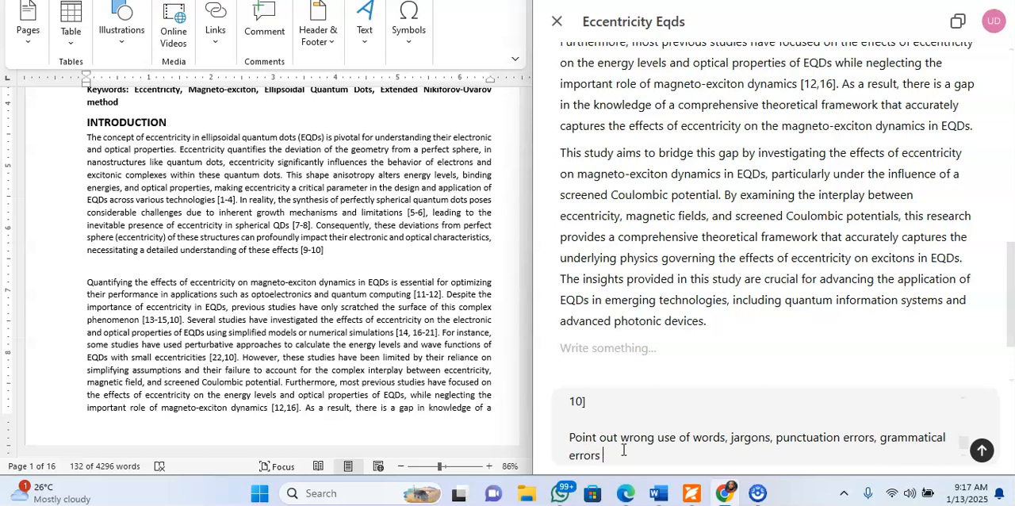
{"action": "type", "text": "or po"}
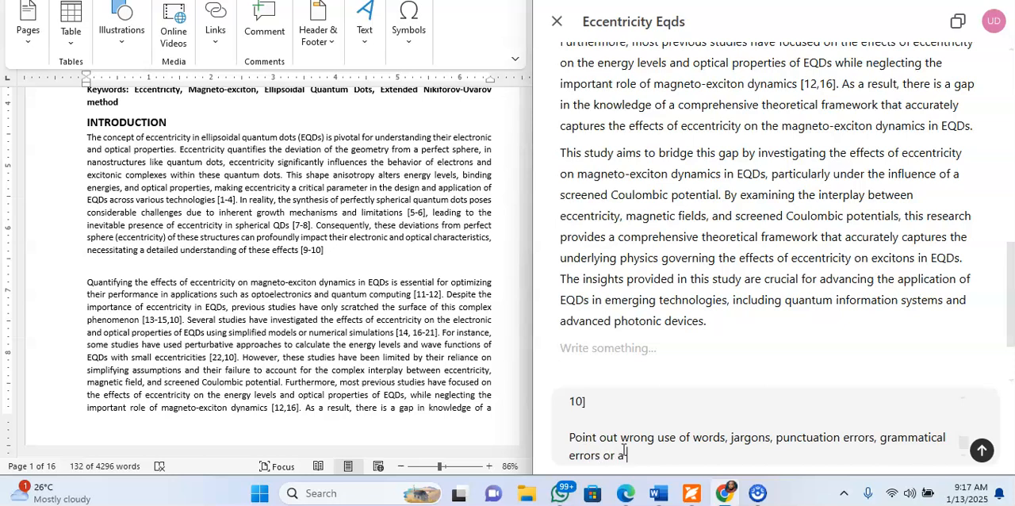
{"action": "type", "text": "poor choice of lanagu"}
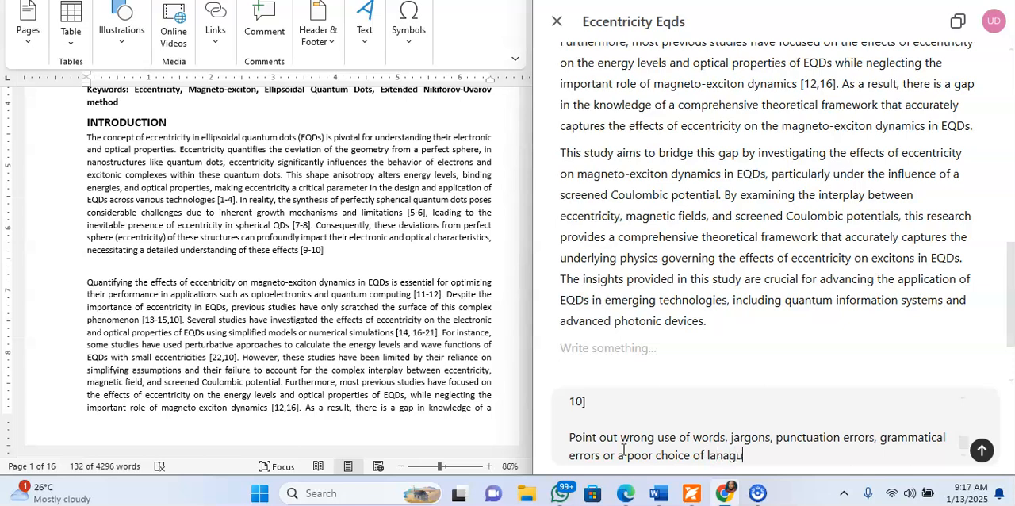
{"action": "key", "text": "BackSpace"}
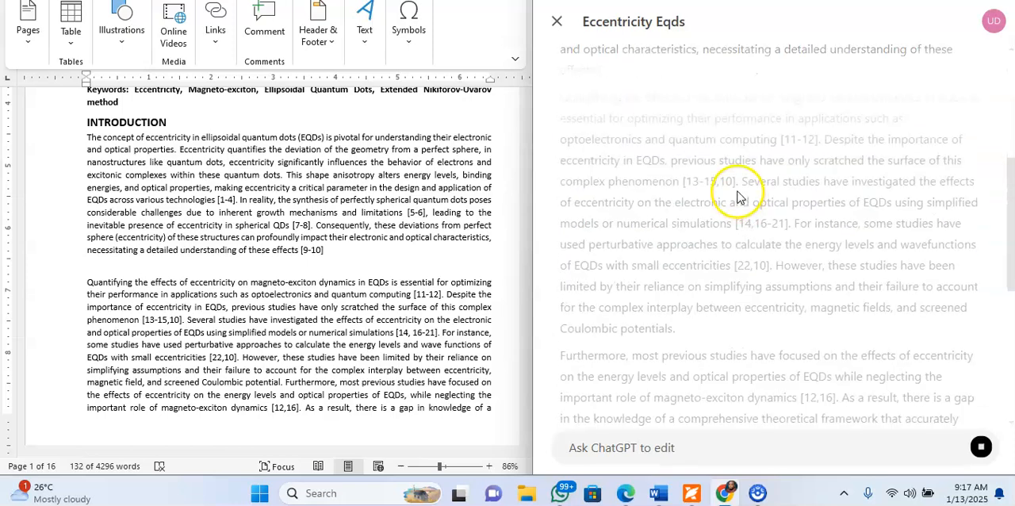
- Scroll down to read ChatGPT's numbered suggestions, starting with the comma-usage fix
{"action": "scroll", "scroll_direction": "down", "scroll_amount": 3}
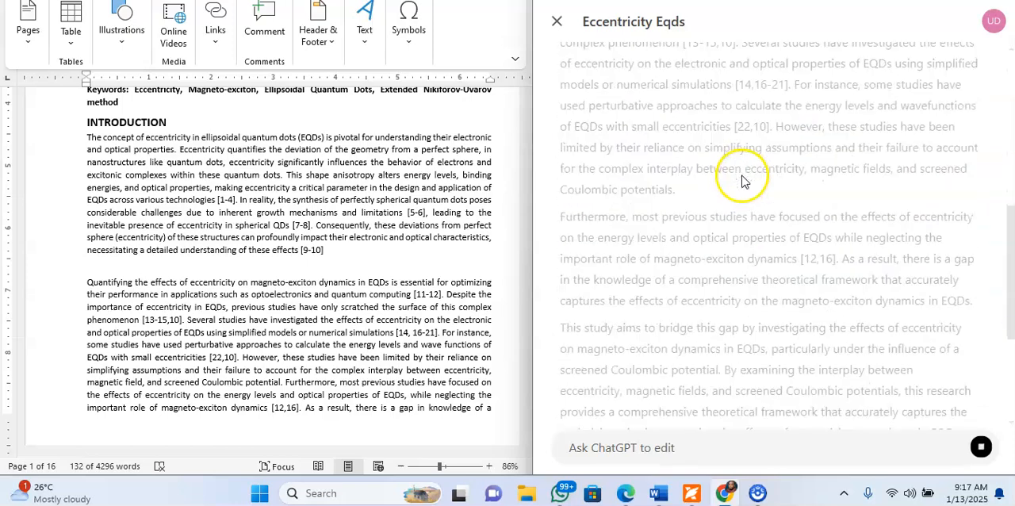
{"action": "scroll", "scroll_direction": "down", "scroll_amount": 3}
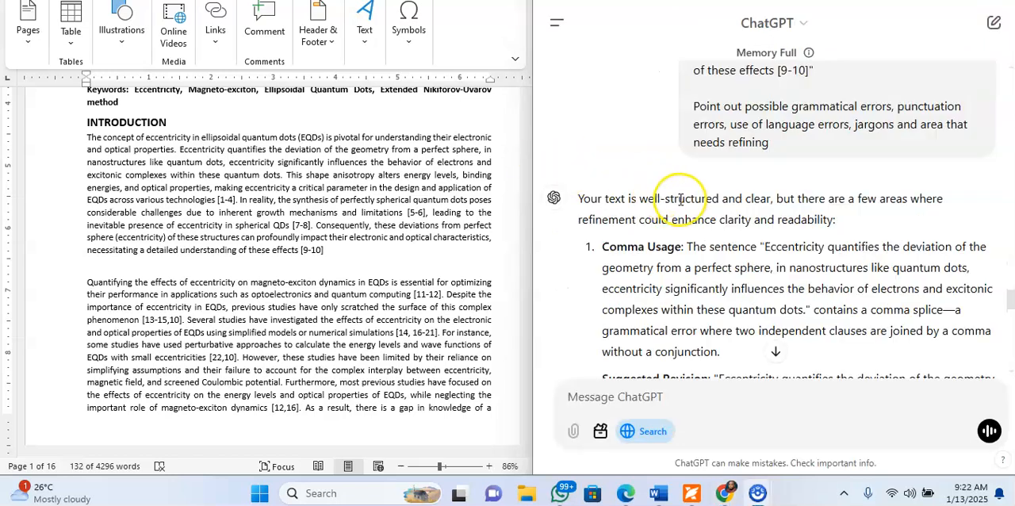
{"action": "scroll", "scroll_direction": "down", "scroll_amount": 3}
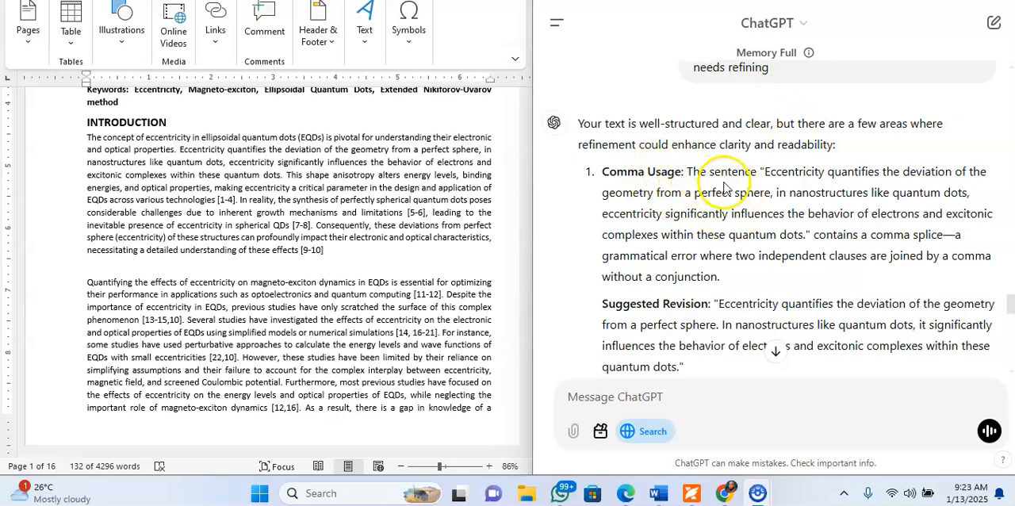
{"action": "mouse_move", "coordinate": [790, 173]}
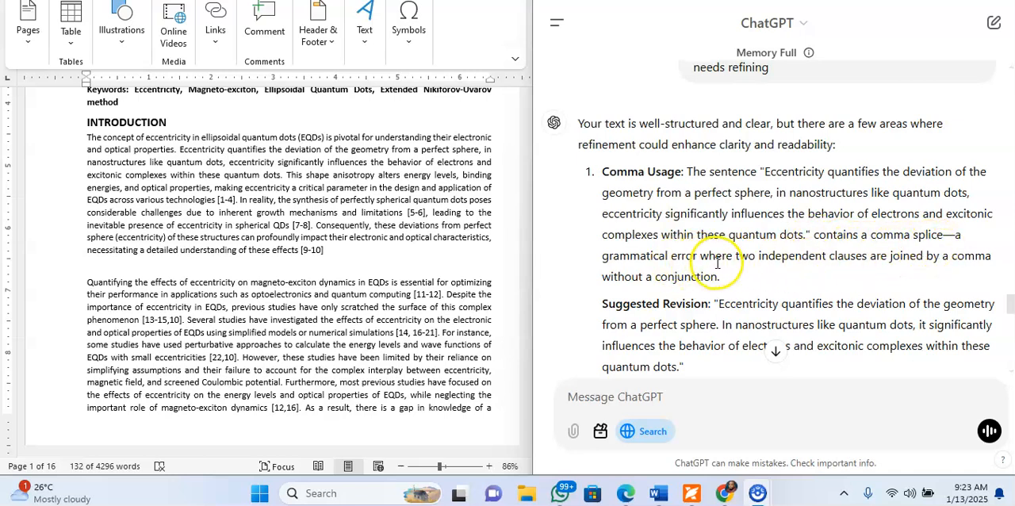
{"action": "mouse_move", "coordinate": [825, 260]}
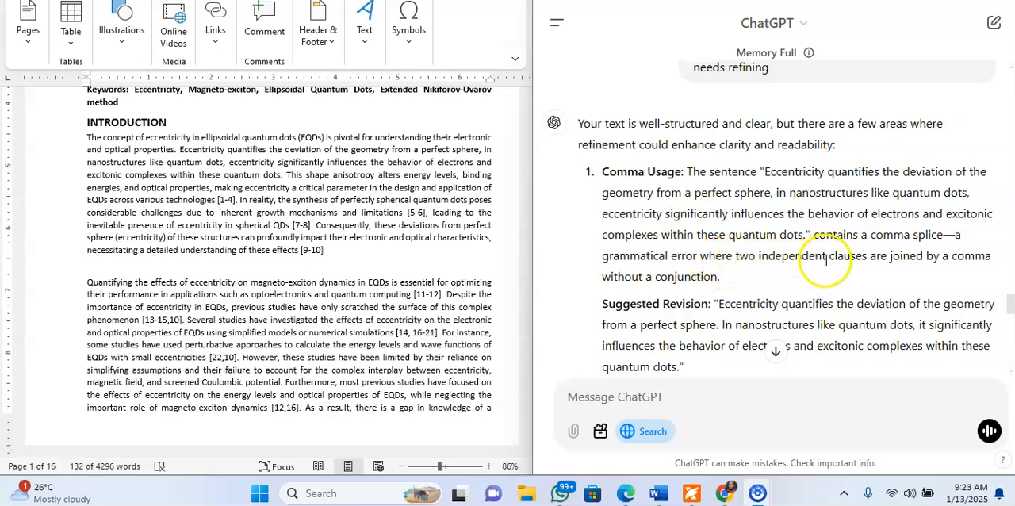
{"action": "mouse_move", "coordinate": [685, 279]}
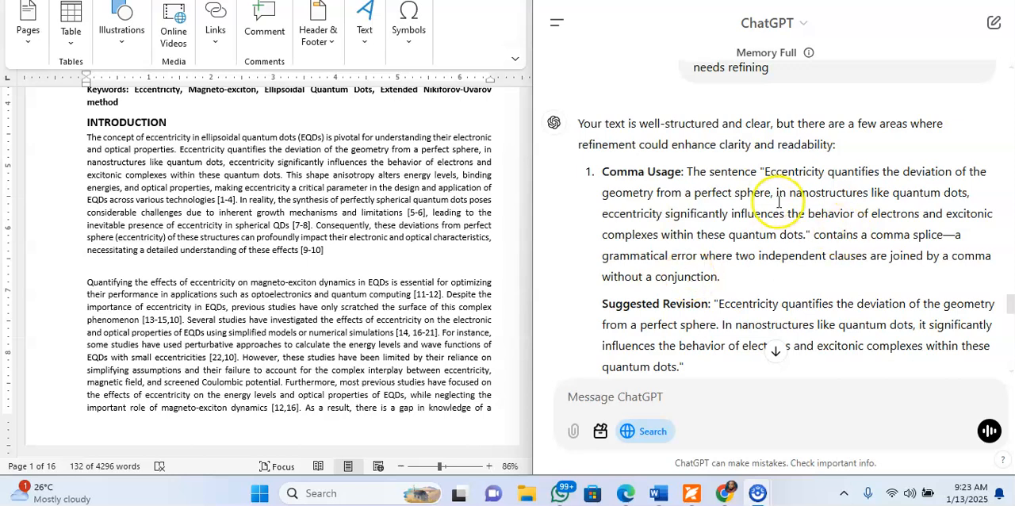
{"action": "mouse_move", "coordinate": [230, 201]}
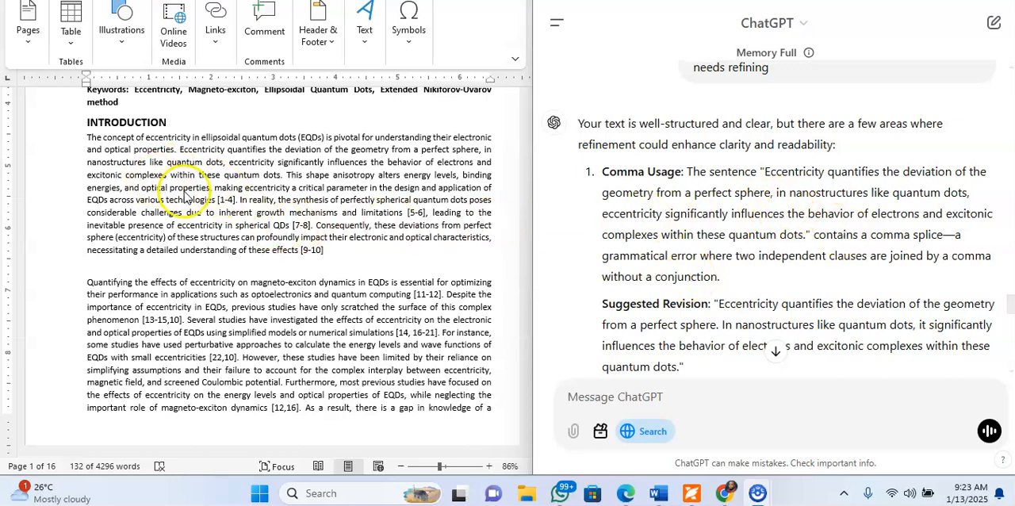
{"action": "mouse_move", "coordinate": [283, 194]}
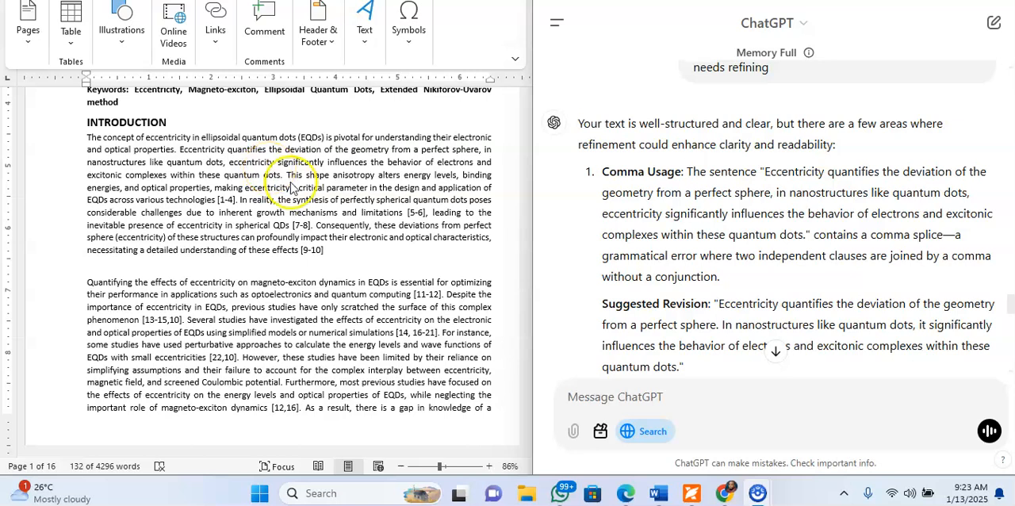
- Scroll to ChatGPT's suggested revision for the comma splice after "perfect sphere"
{"action": "scroll", "scroll_direction": "down", "scroll_amount": 3}
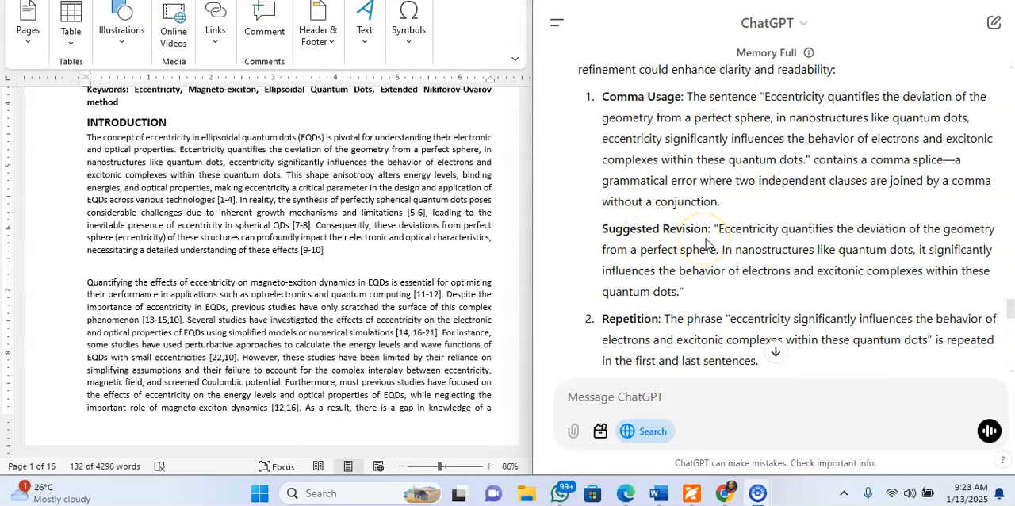
{"action": "mouse_move", "coordinate": [718, 235]}
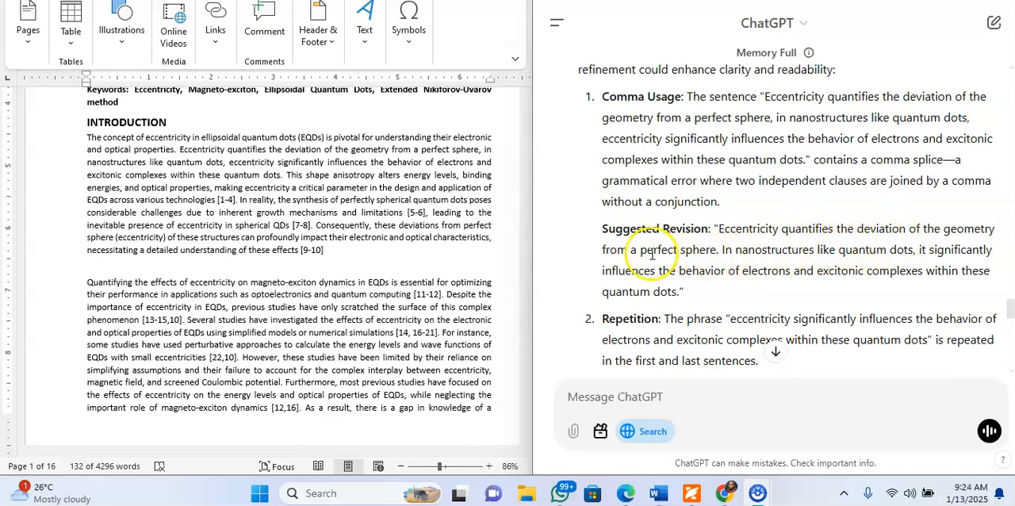
{"action": "mouse_move", "coordinate": [783, 250]}
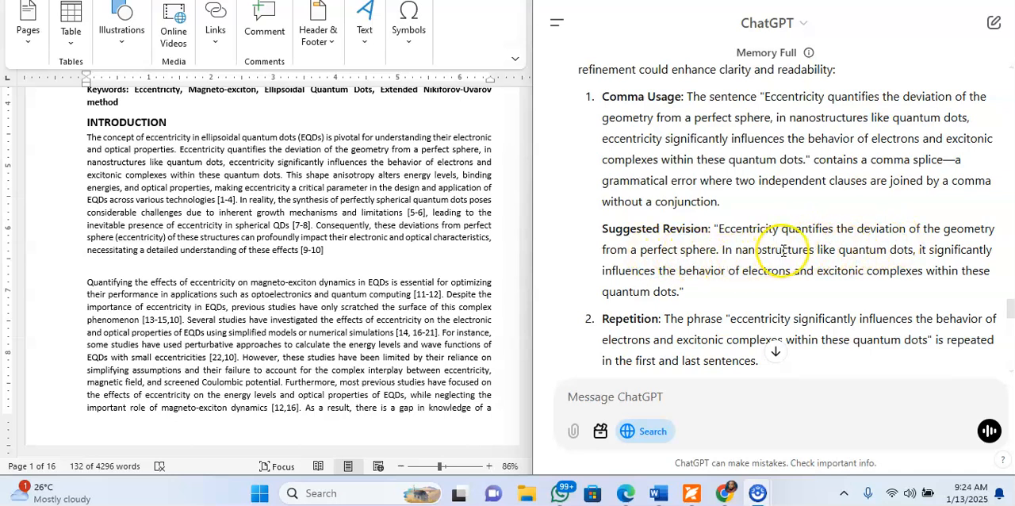
{"action": "mouse_move", "coordinate": [904, 266]}
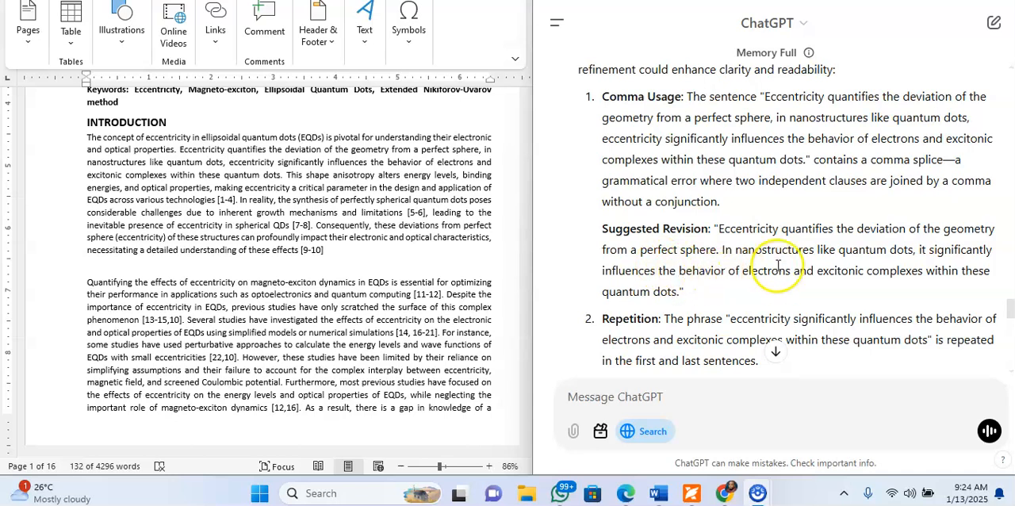
{"action": "mouse_move", "coordinate": [250, 158]}
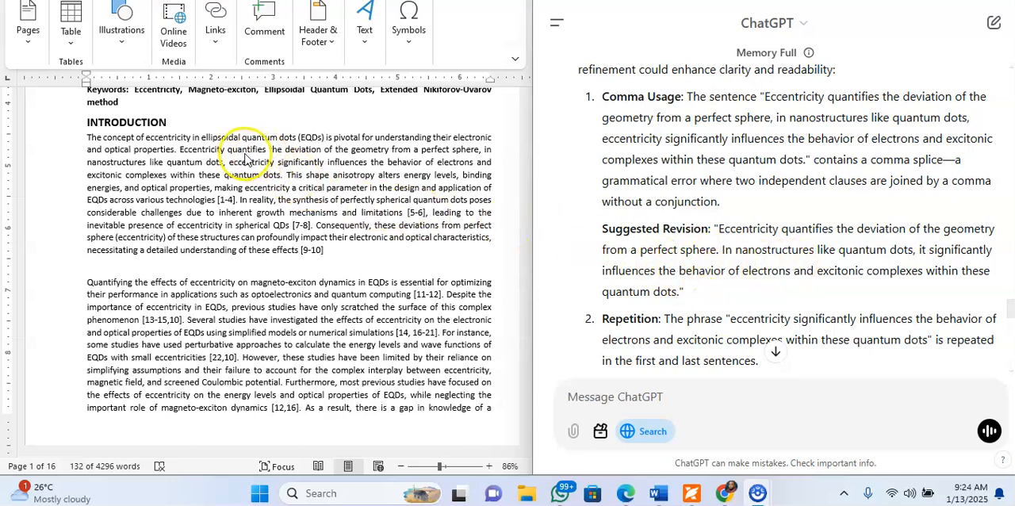
{"action": "mouse_move", "coordinate": [293, 197]}
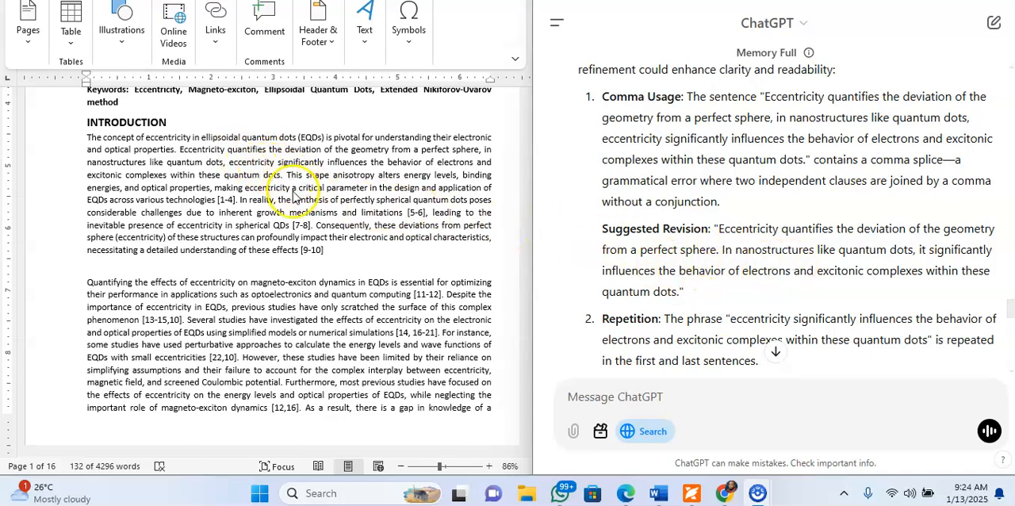
{"action": "mouse_move", "coordinate": [219, 198]}
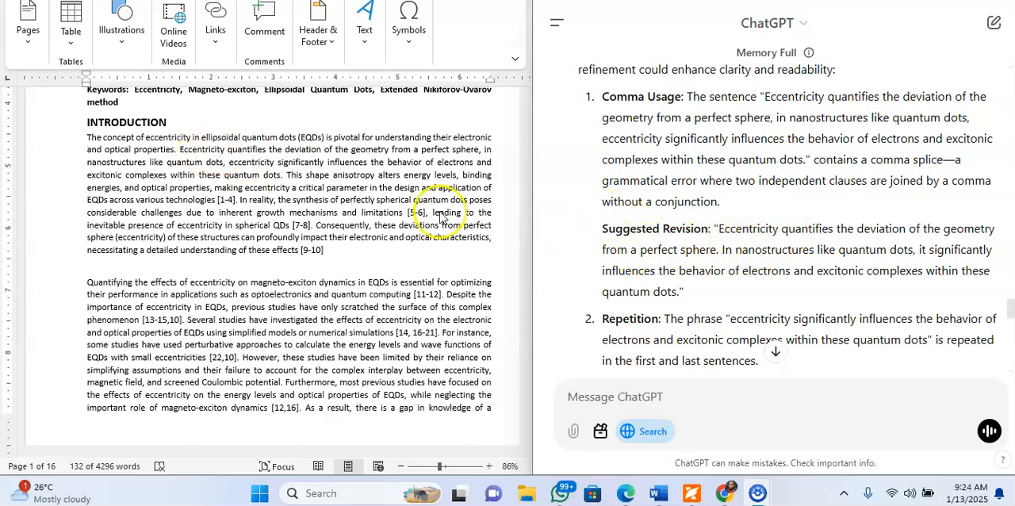
{"action": "mouse_move", "coordinate": [400, 159]}
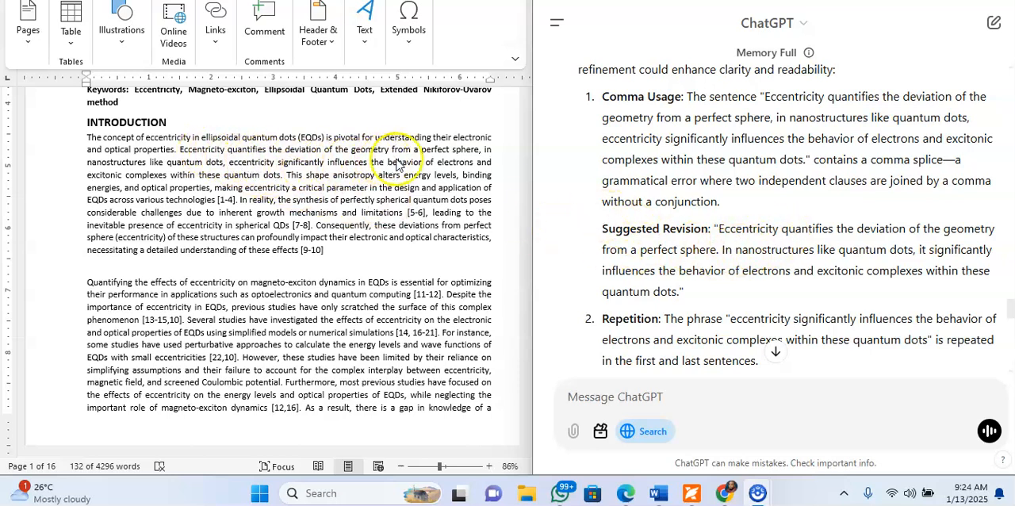
{"action": "mouse_move", "coordinate": [452, 162]}
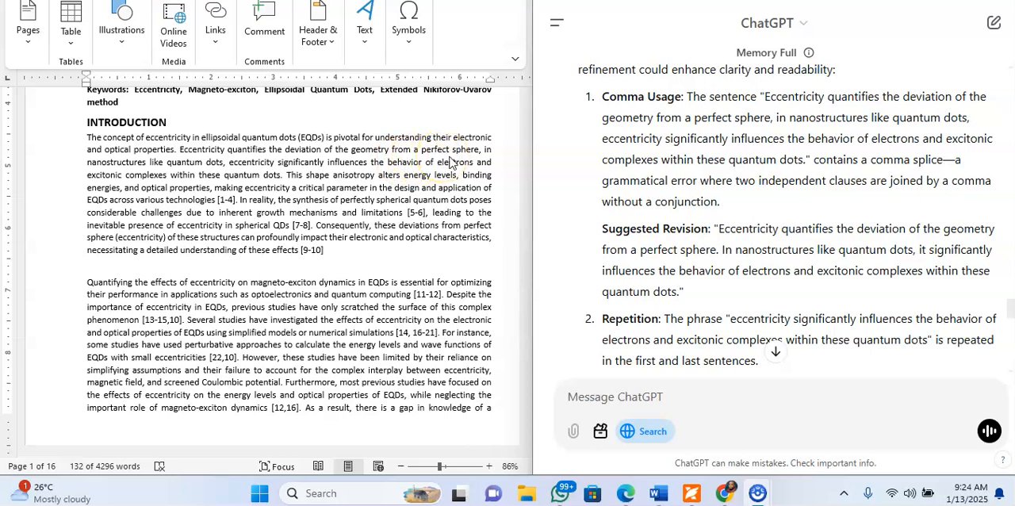
{"action": "mouse_move", "coordinate": [463, 162]}
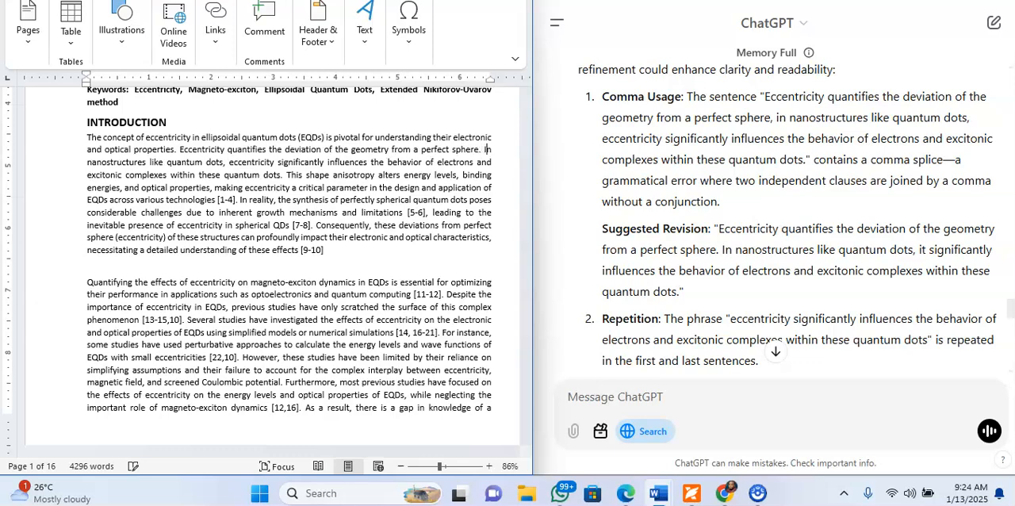
{"action": "scroll", "scroll_direction": "down", "scroll_amount": 3}
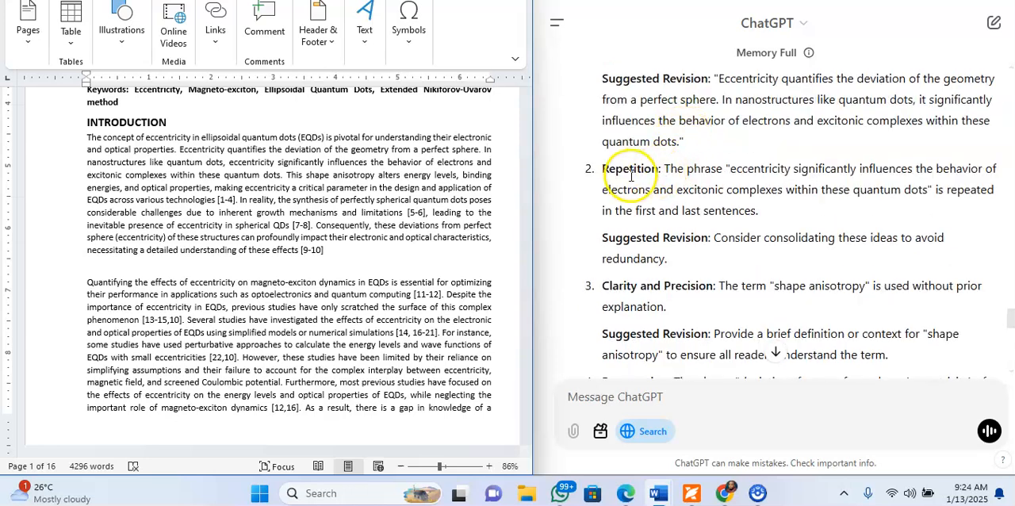
{"action": "mouse_move", "coordinate": [696, 171]}
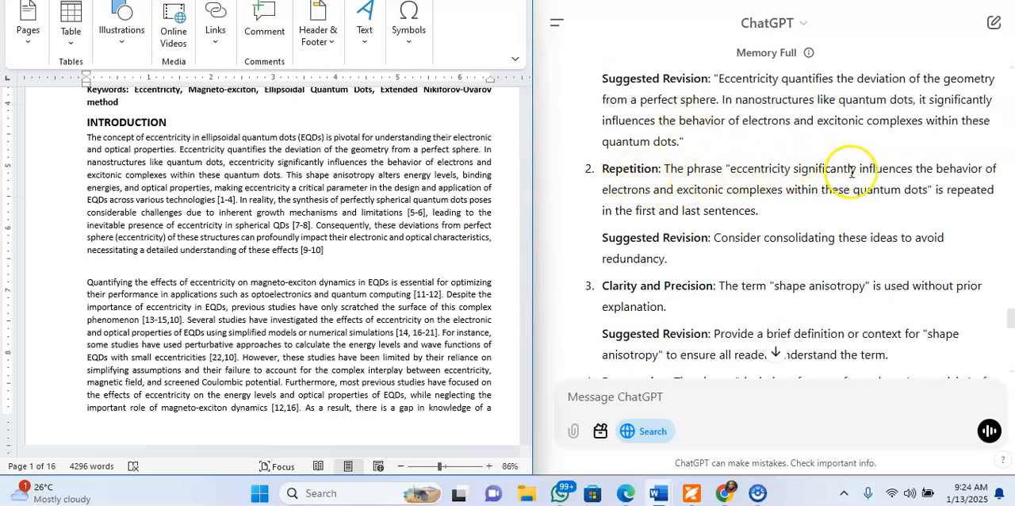
{"action": "mouse_move", "coordinate": [754, 200]}
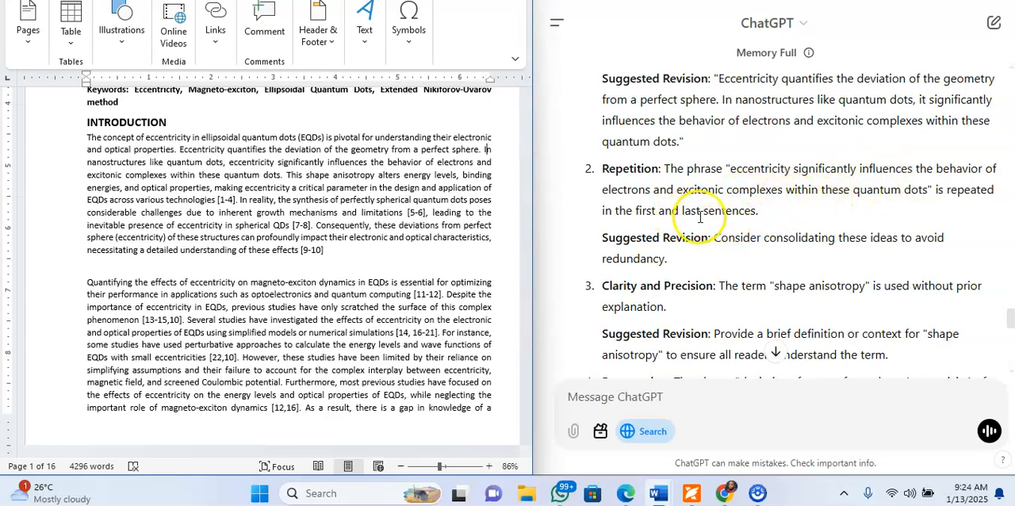
{"action": "mouse_move", "coordinate": [730, 238]}
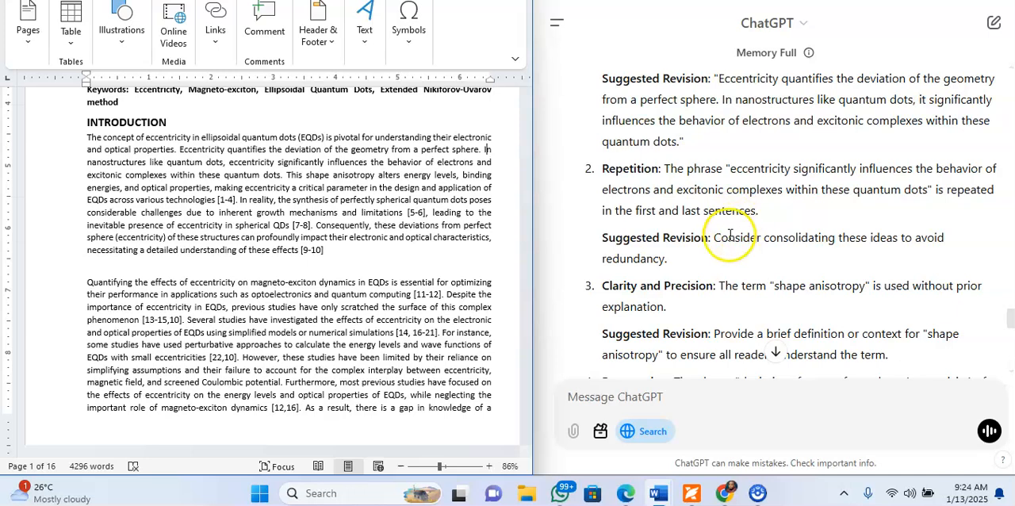
{"action": "mouse_move", "coordinate": [825, 245]}
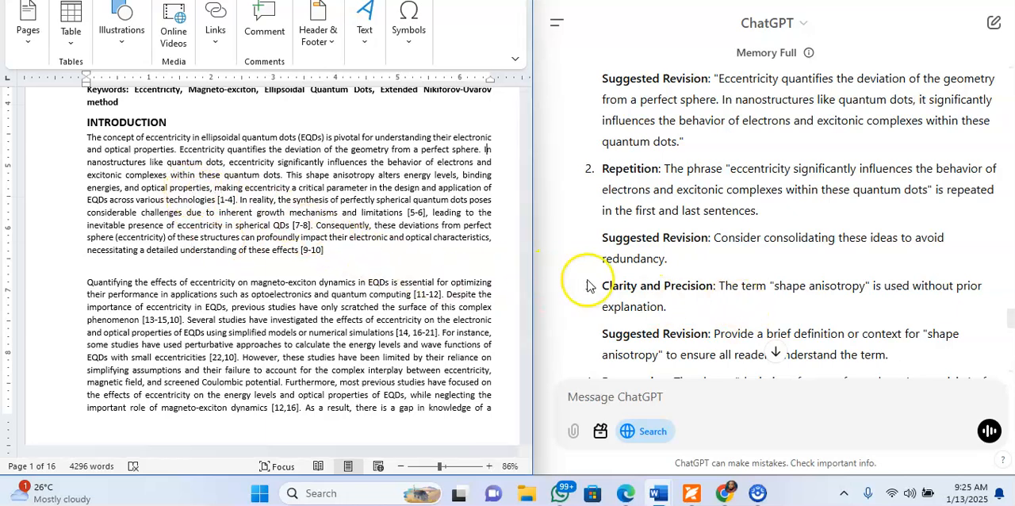
{"action": "mouse_move", "coordinate": [812, 303]}
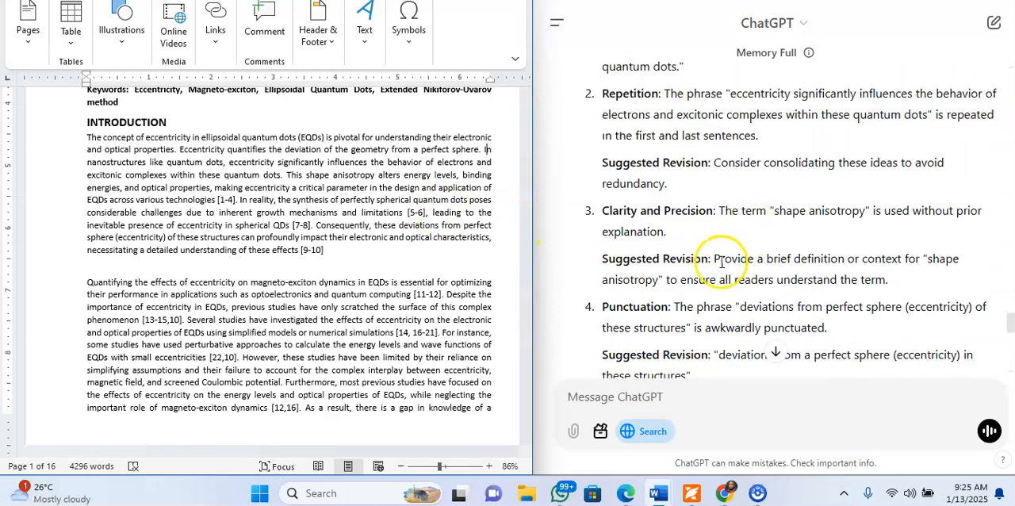
{"action": "scroll", "scroll_direction": "down", "scroll_amount": 3}
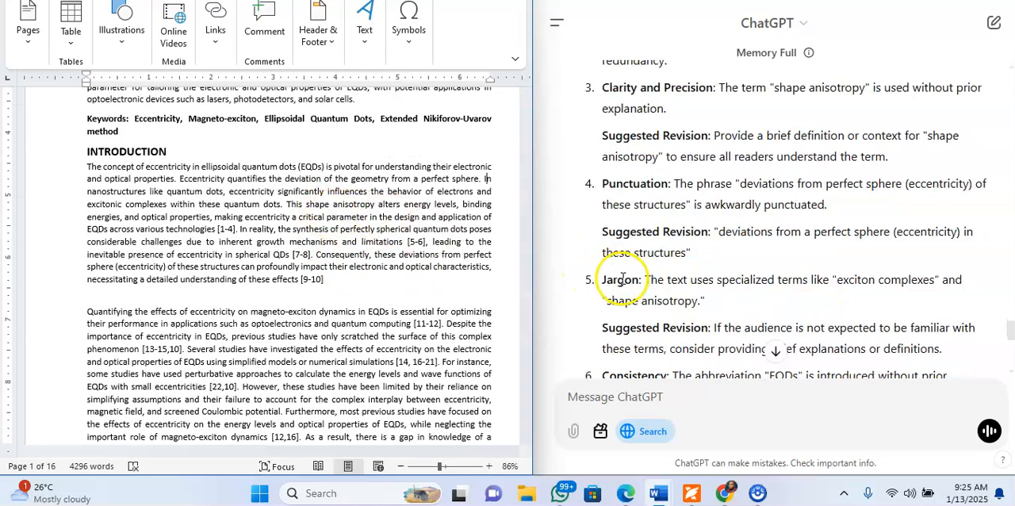
{"action": "scroll", "scroll_direction": "down", "scroll_amount": 3}
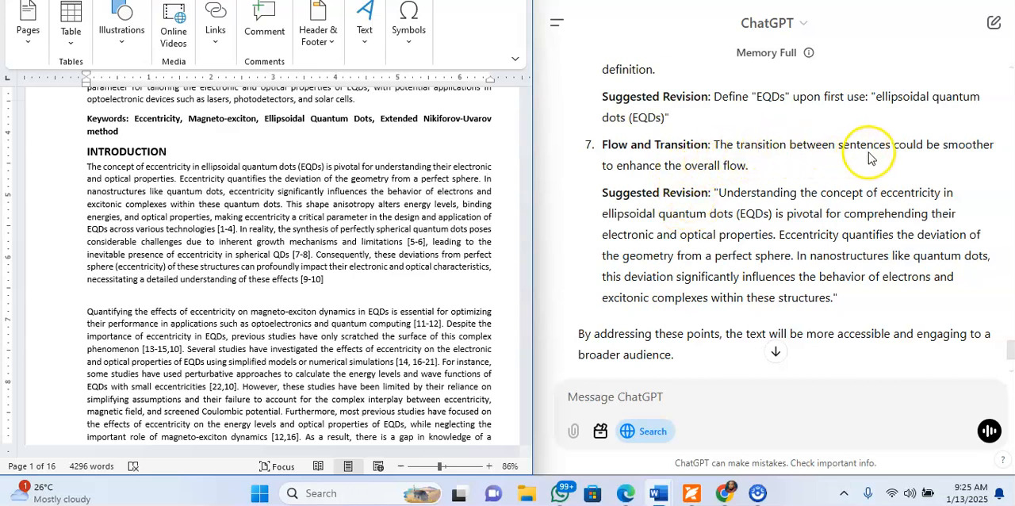
{"action": "mouse_move", "coordinate": [705, 178]}
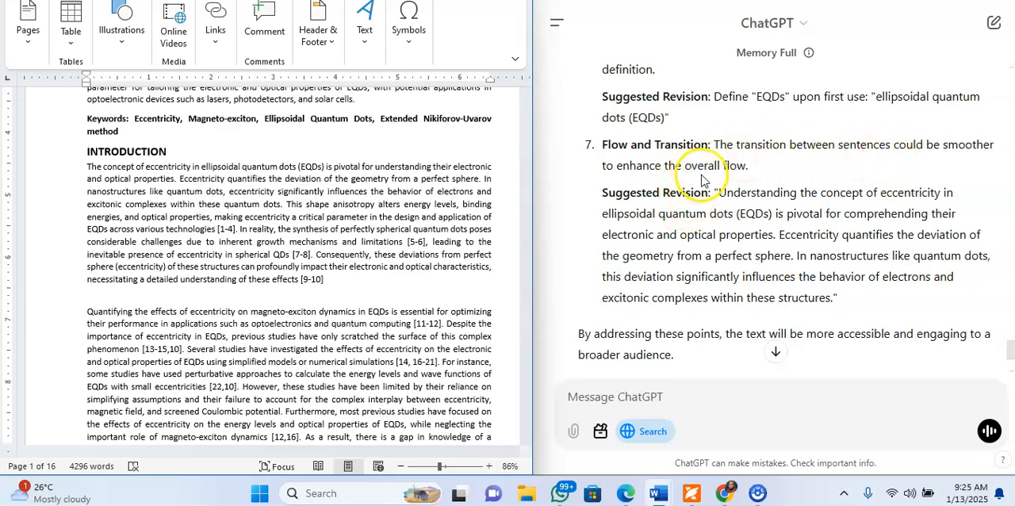
{"action": "mouse_move", "coordinate": [738, 189]}
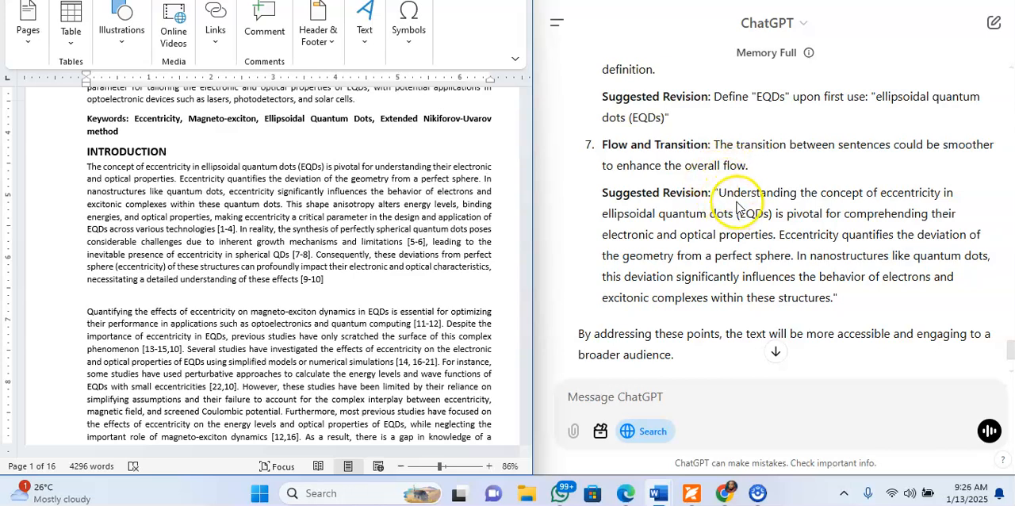
{"action": "mouse_move", "coordinate": [844, 262]}
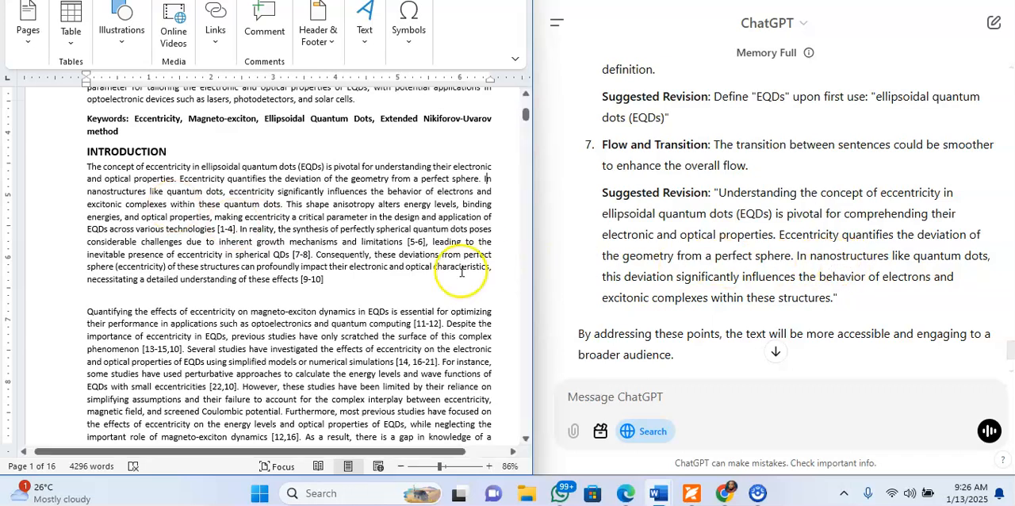
{"action": "scroll", "scroll_direction": "down", "scroll_amount": 3}
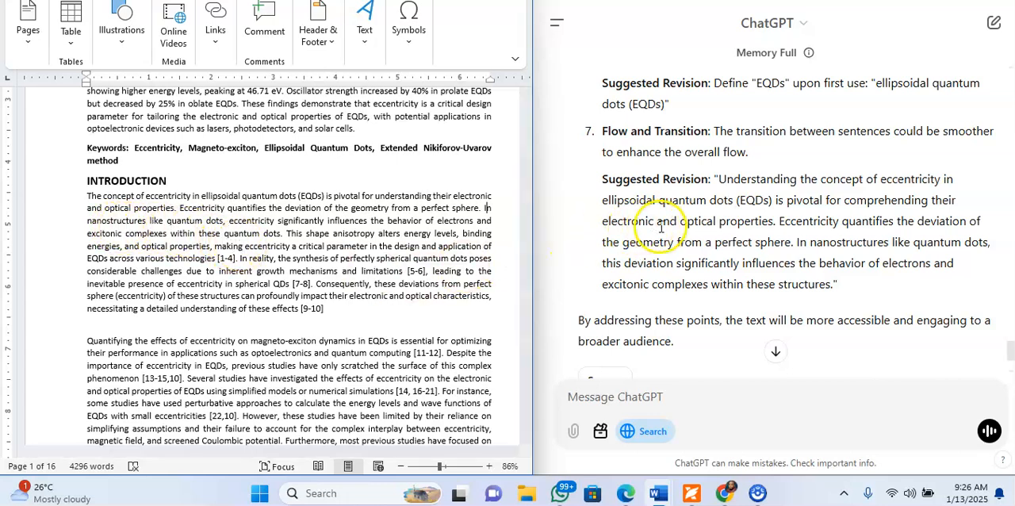
{"action": "mouse_move", "coordinate": [660, 238]}
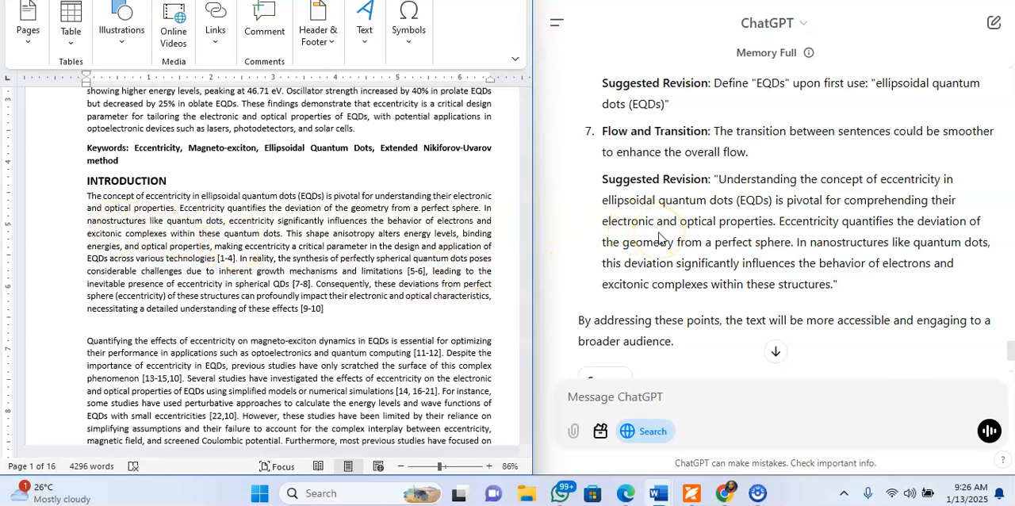